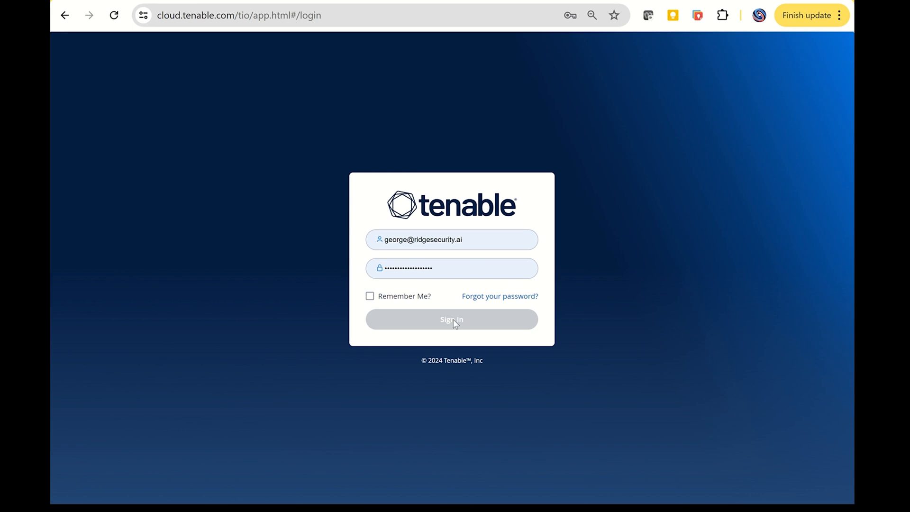
Sign in to Tenable, open Scans, view the Create Scan catalogue, then return to Scans
left_click(451, 319)
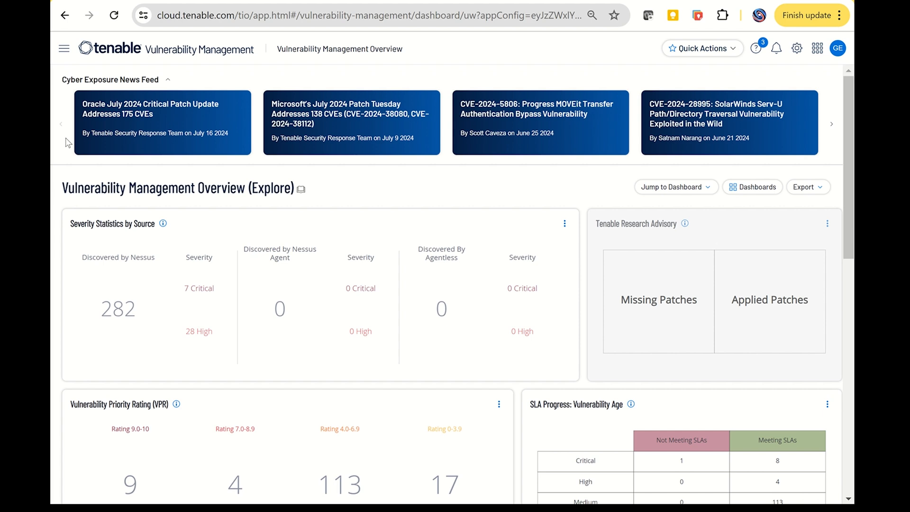
left_click(64, 48)
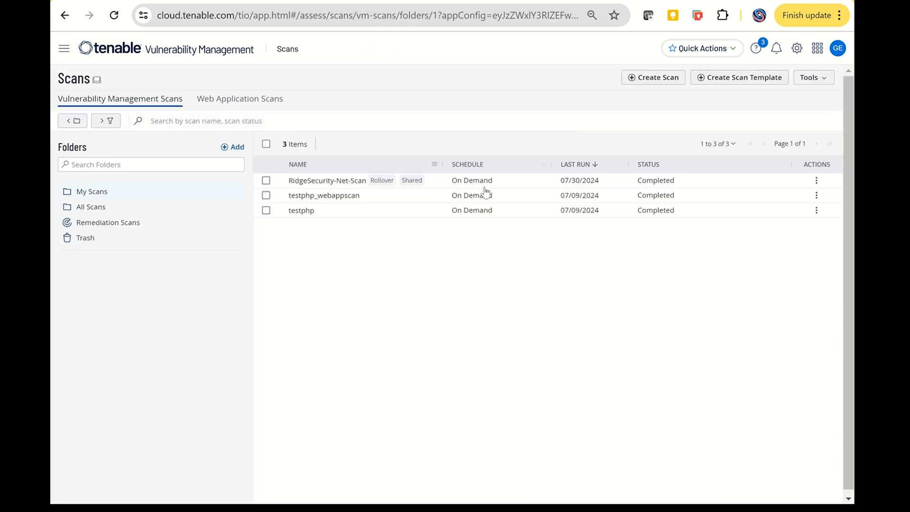
left_click(652, 77)
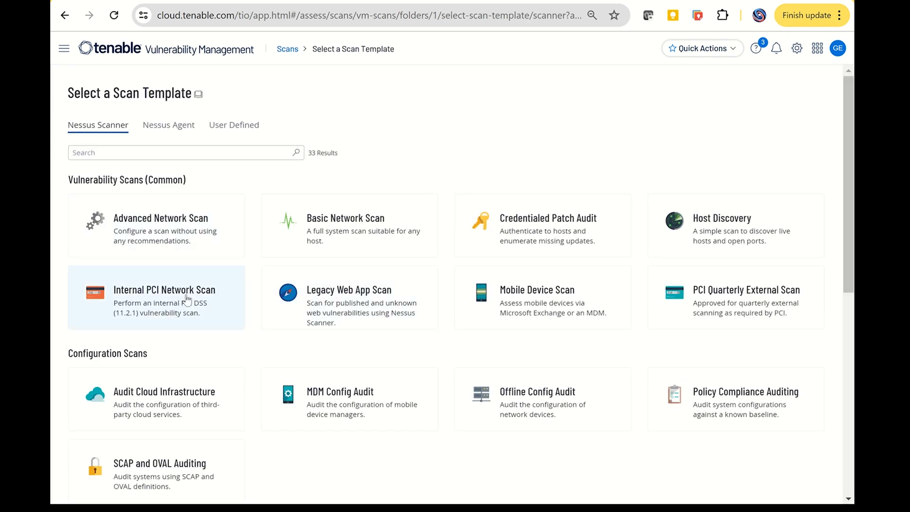
mouse_move(257, 275)
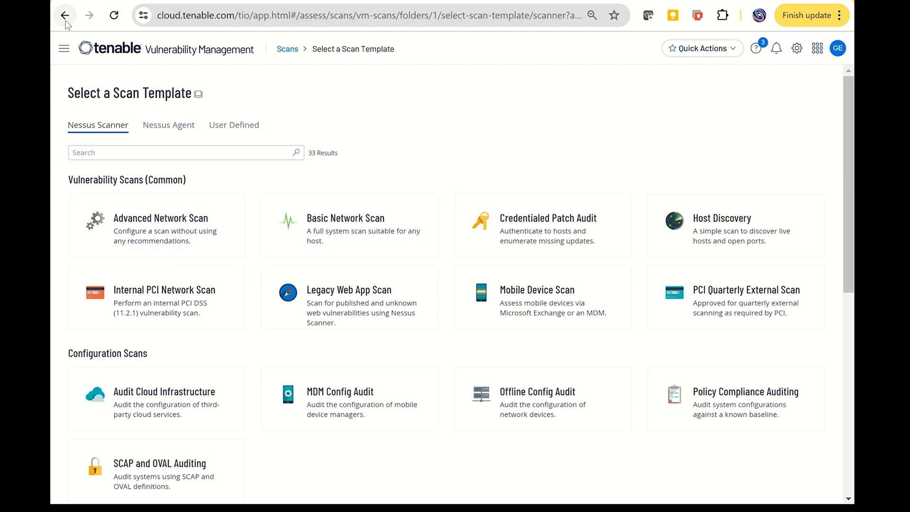
left_click(64, 15)
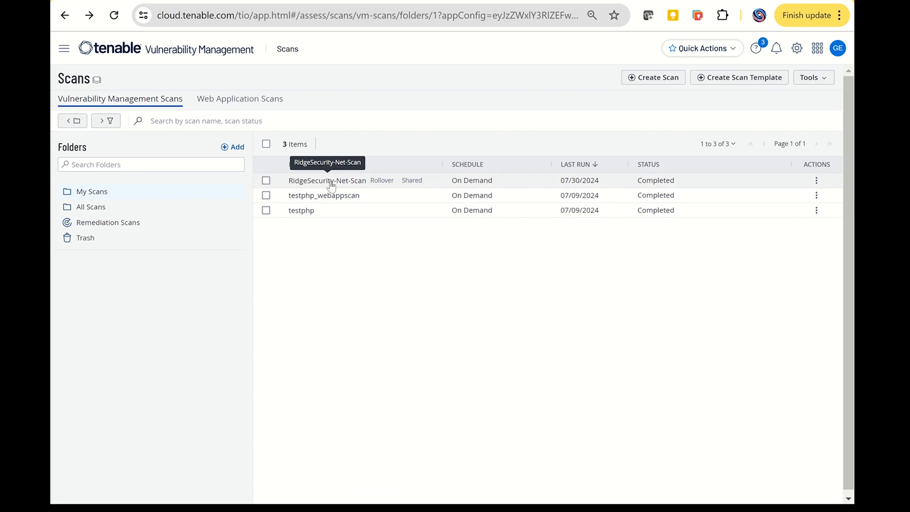
Review RidgeSecurity-Net-Scan full details and its Vulns by Asset view, then switch to RidgeBot's login
left_click(327, 180)
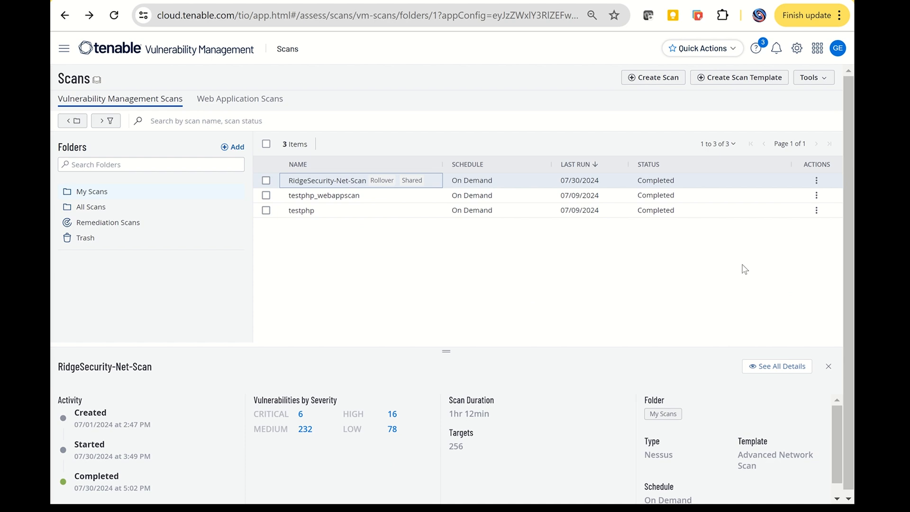
mouse_move(781, 365)
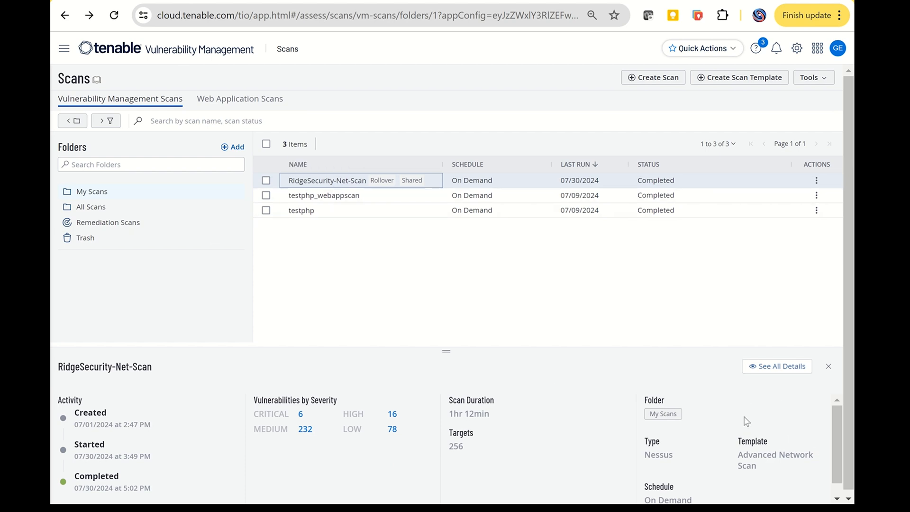
mouse_move(450, 293)
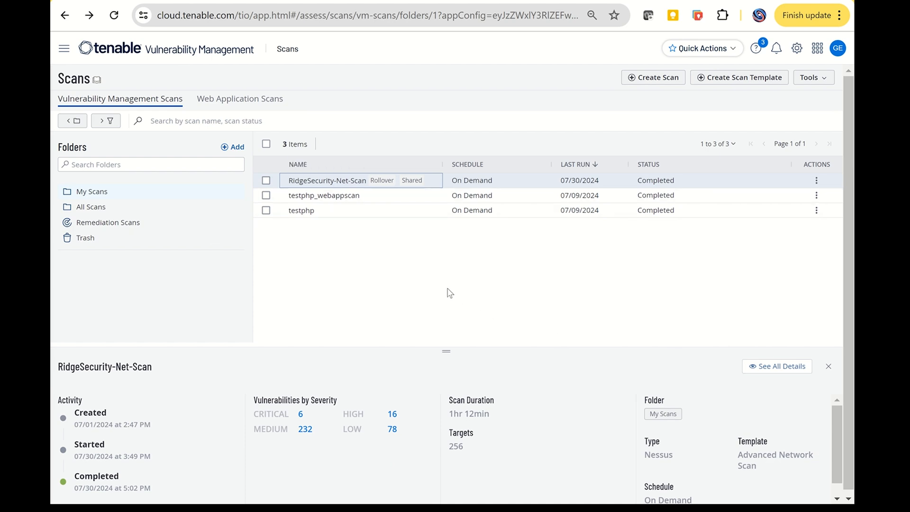
mouse_move(449, 290)
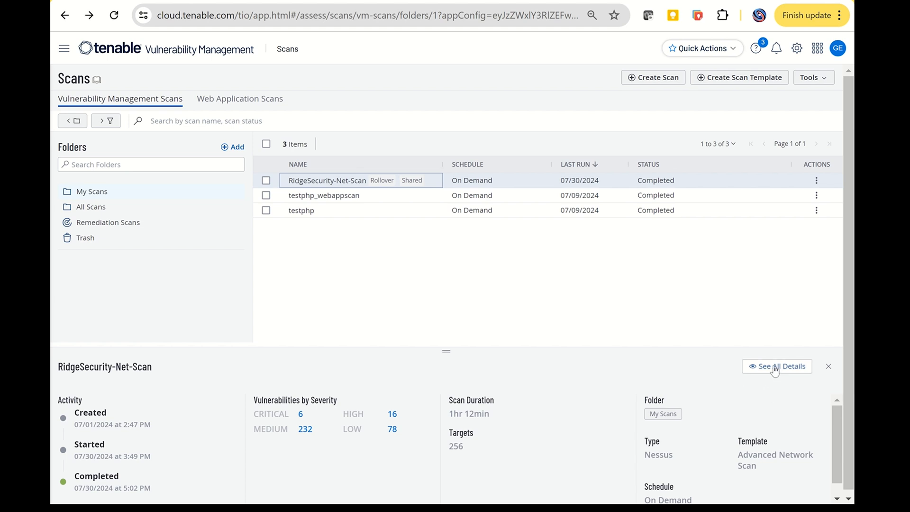
left_click(780, 366)
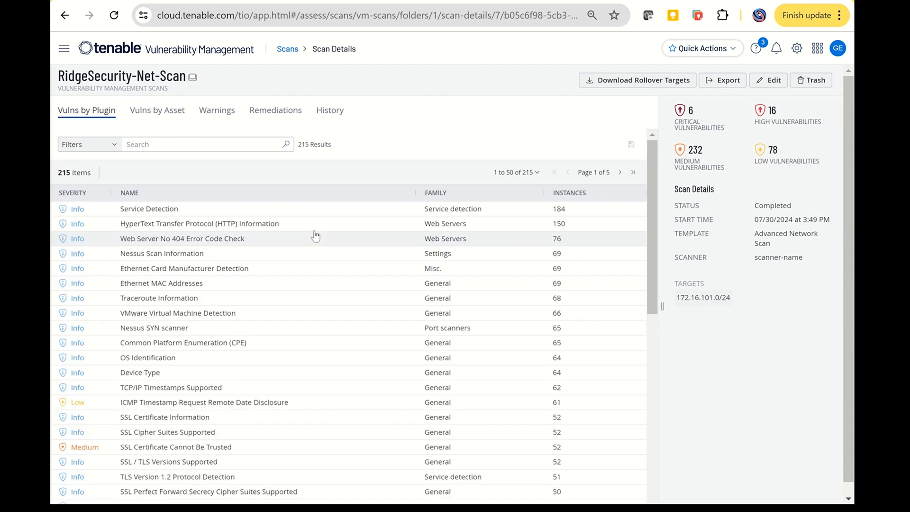
mouse_move(157, 110)
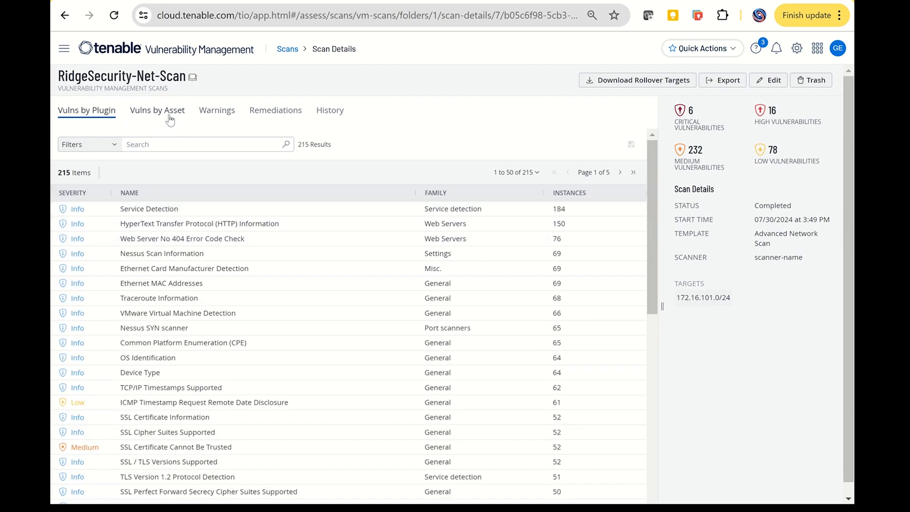
left_click(157, 110)
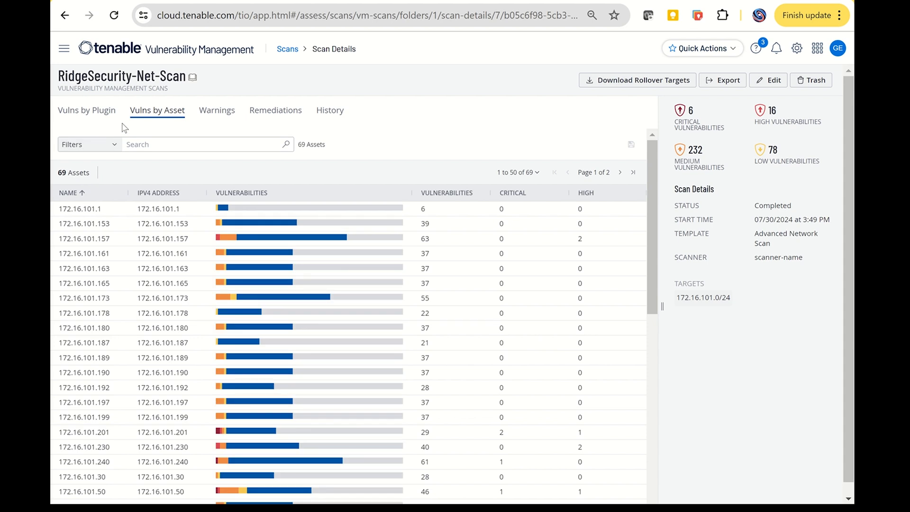
left_click(86, 110)
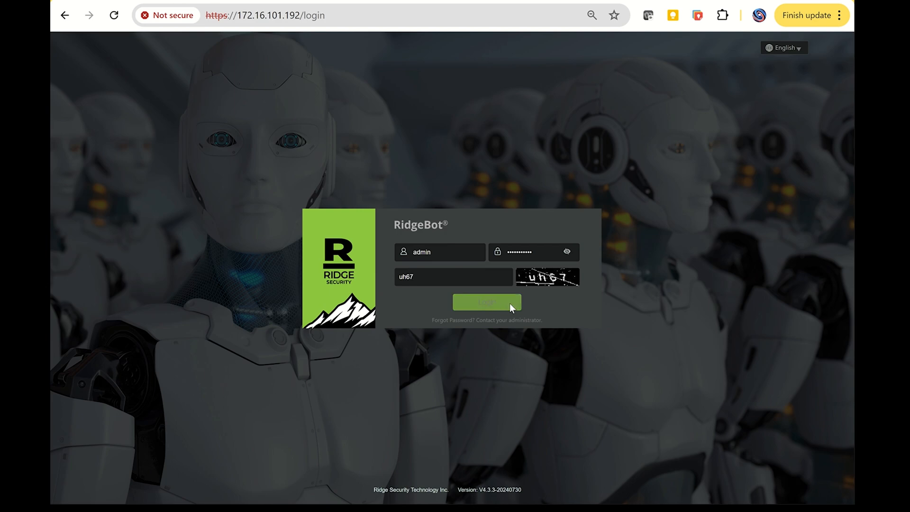
Log in to RidgeBot and choose the Tenable.vm integration scenario
left_click(487, 302)
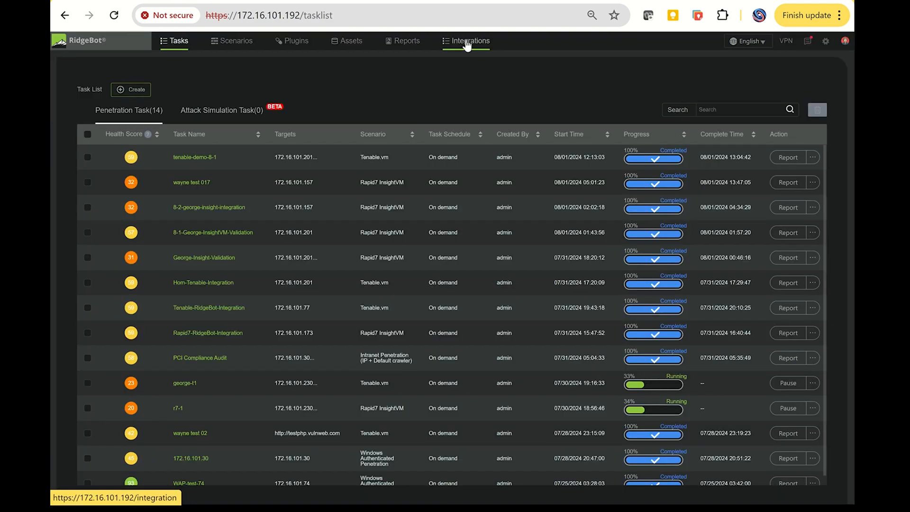
left_click(465, 41)
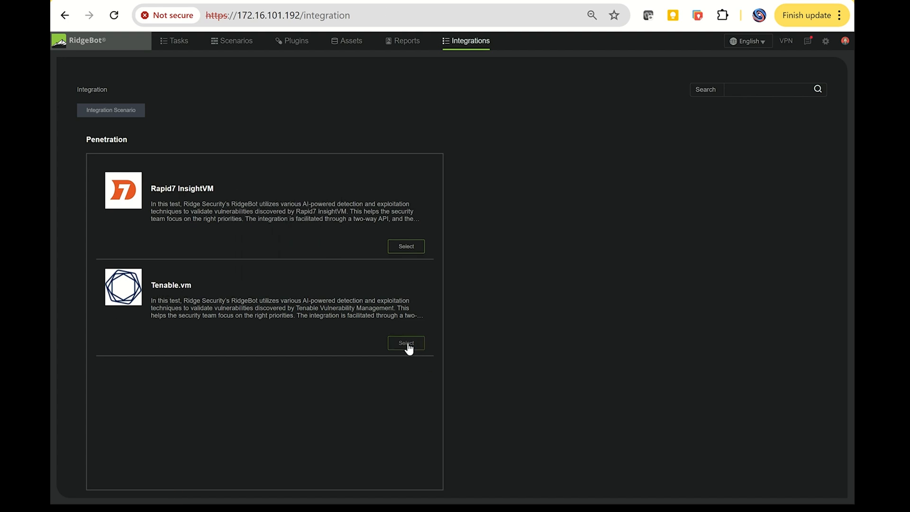
left_click(406, 343)
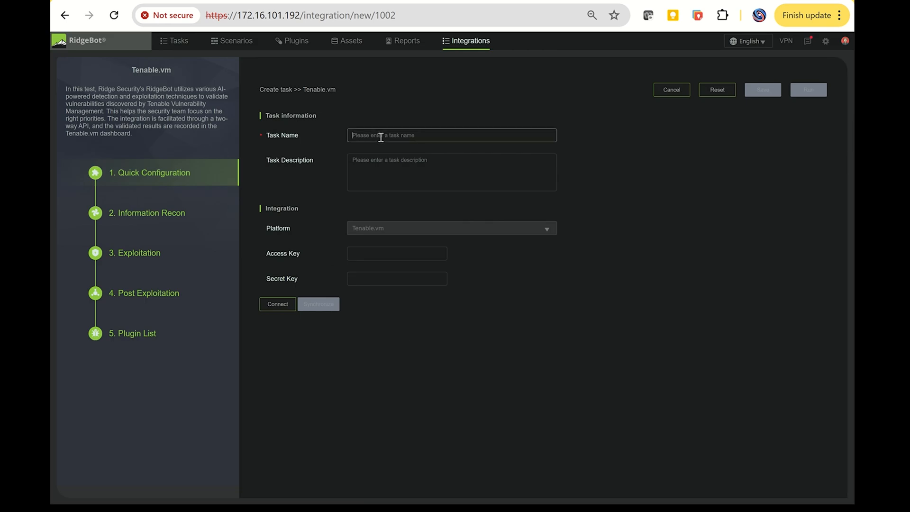
Name the task 'george-demo-tenable-8-1', enter the access and secret keys, and connect
type("george-demo-tenable-8-1")
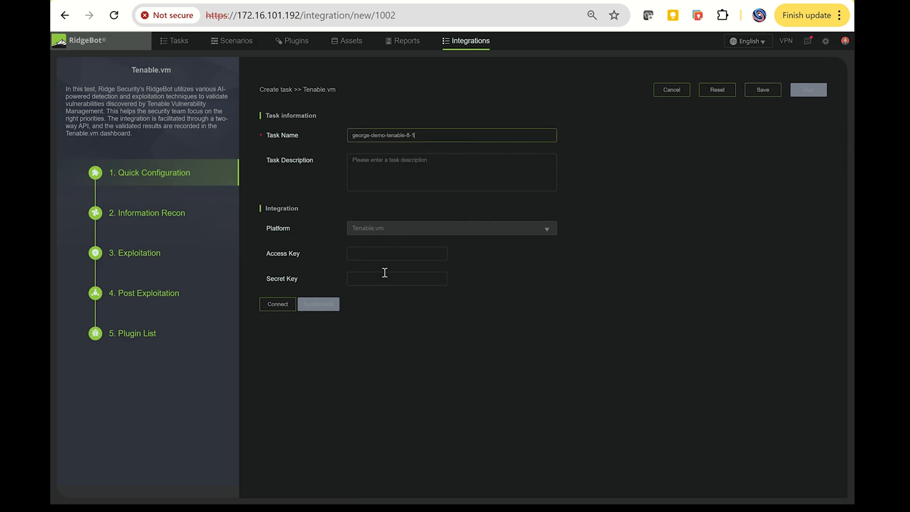
left_click(397, 253)
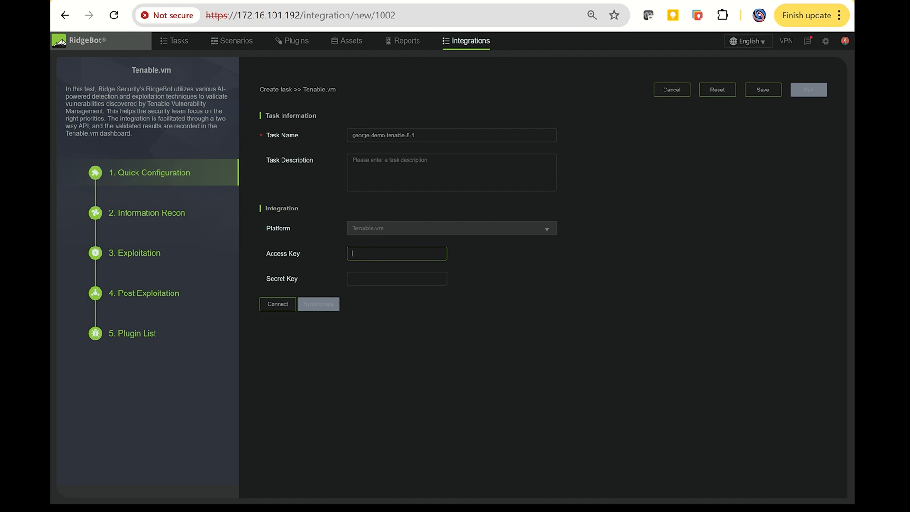
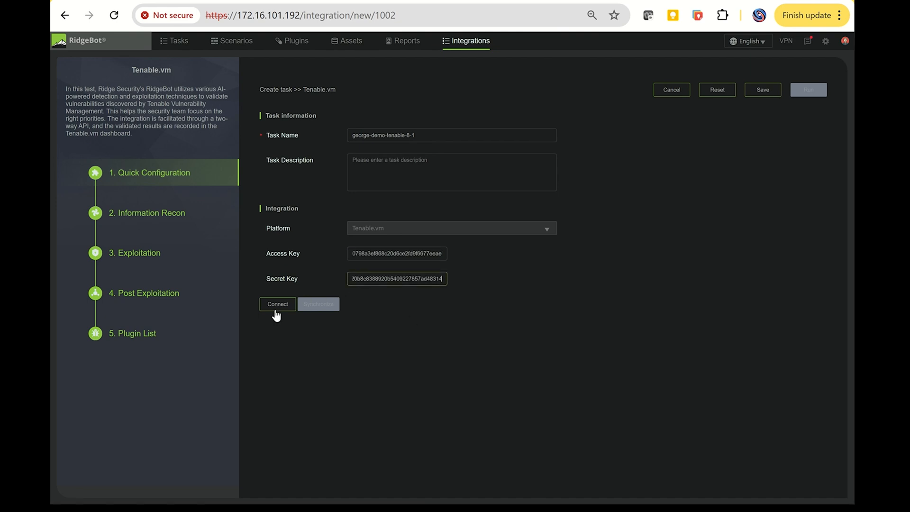
left_click(277, 304)
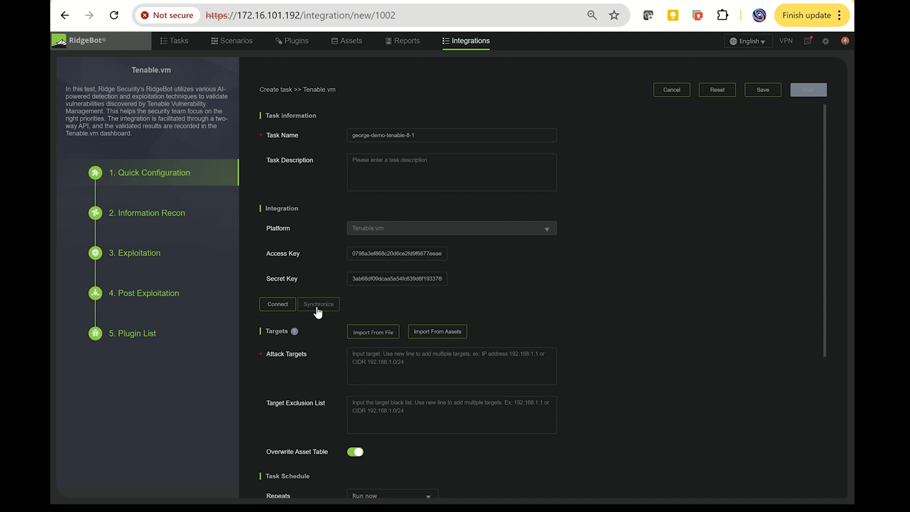
mouse_move(436, 331)
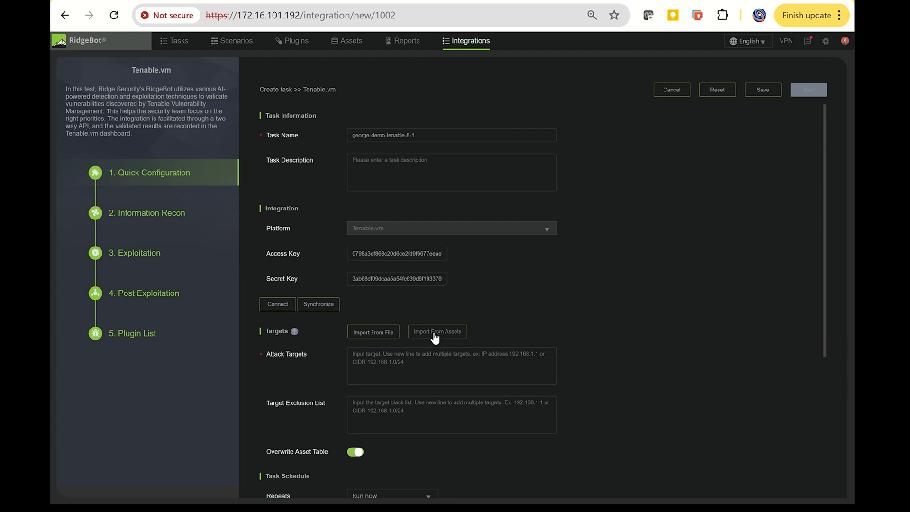
Import the Tenable-tagged hosts 172.16.101.82 through 172.16.101.85 as attack targets
left_click(437, 331)
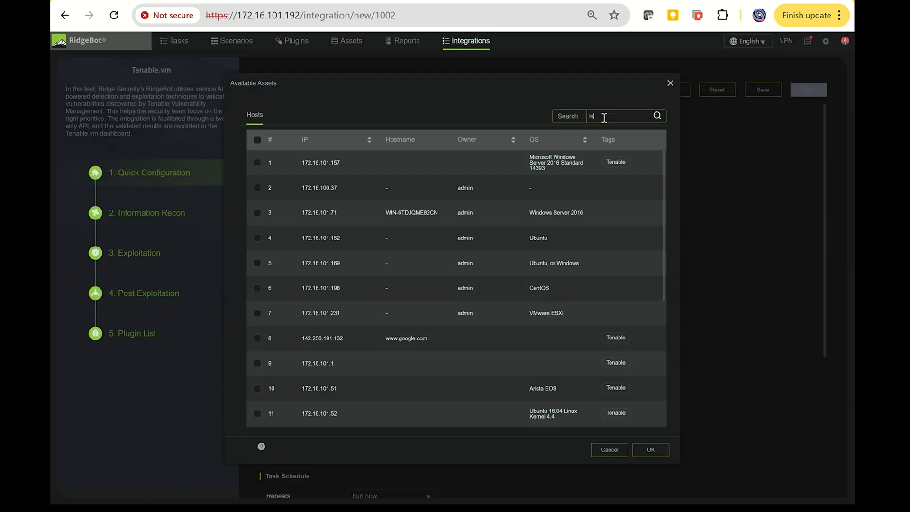
type("tenable")
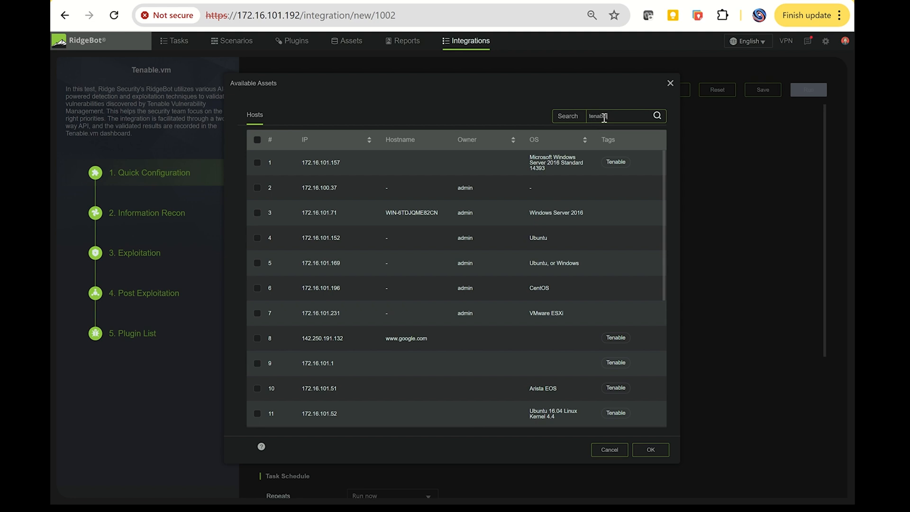
scroll("down", 3)
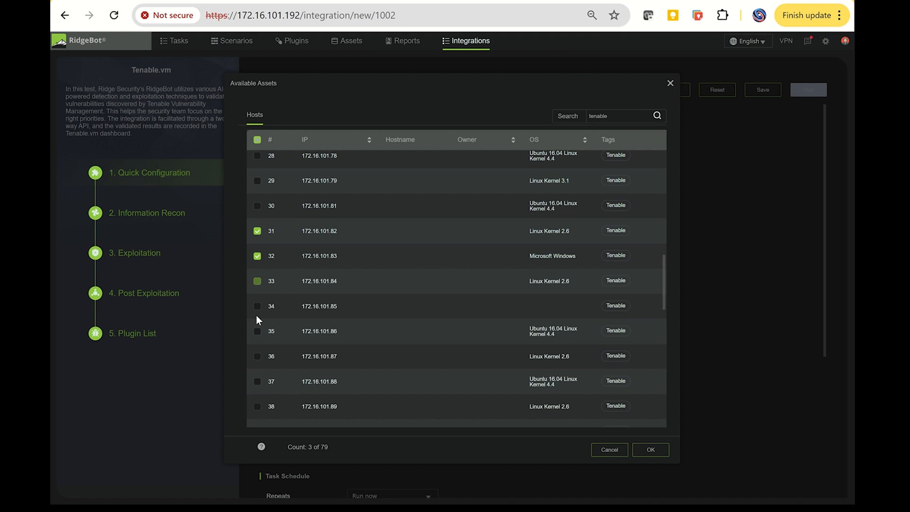
left_click(257, 306)
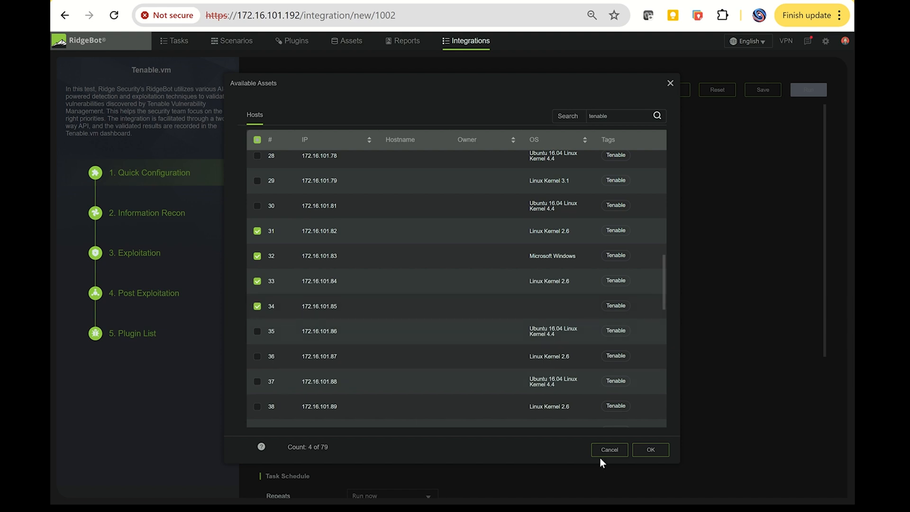
left_click(649, 449)
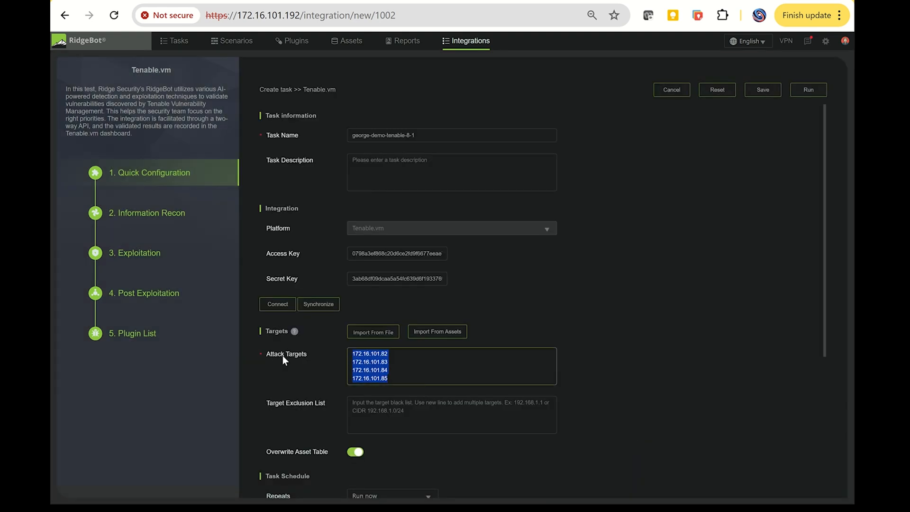
scroll("down", 3)
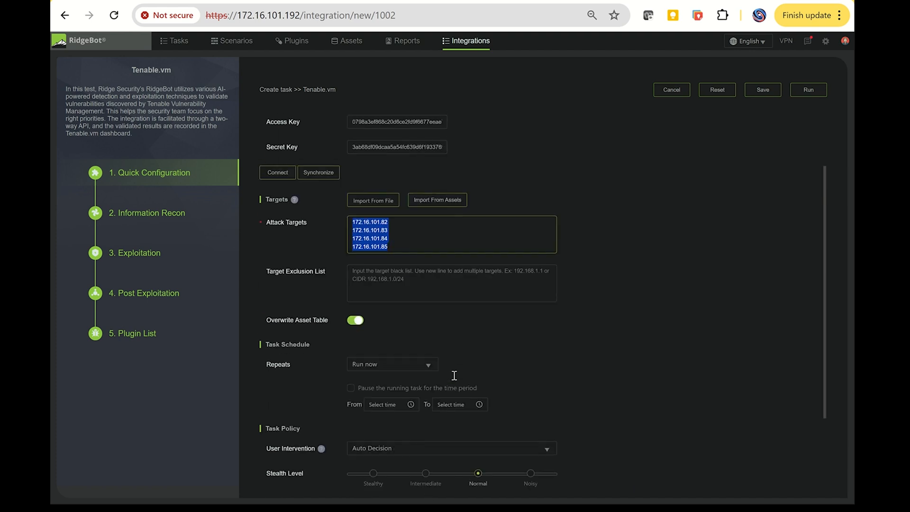
scroll("down", 3)
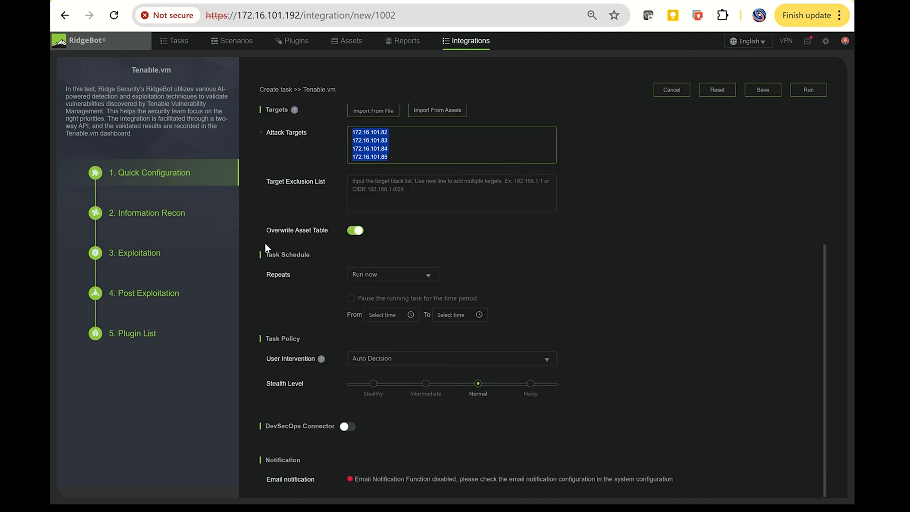
Set exploitation risk control to No Impact and run george-demo-tenable-8-1
left_click(135, 252)
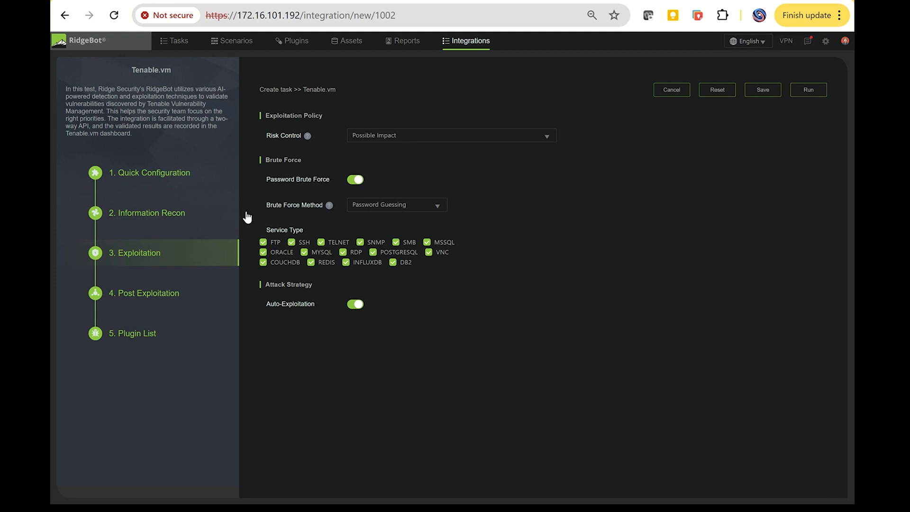
left_click(451, 135)
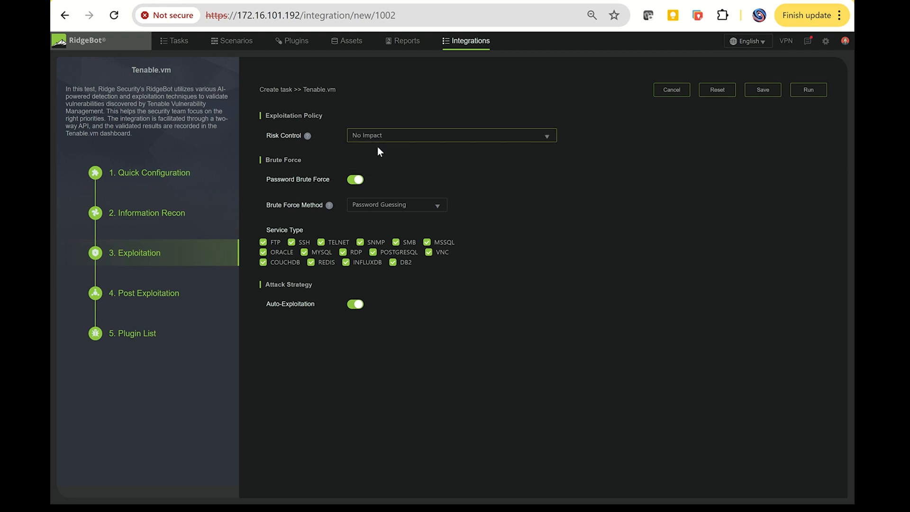
mouse_move(290, 193)
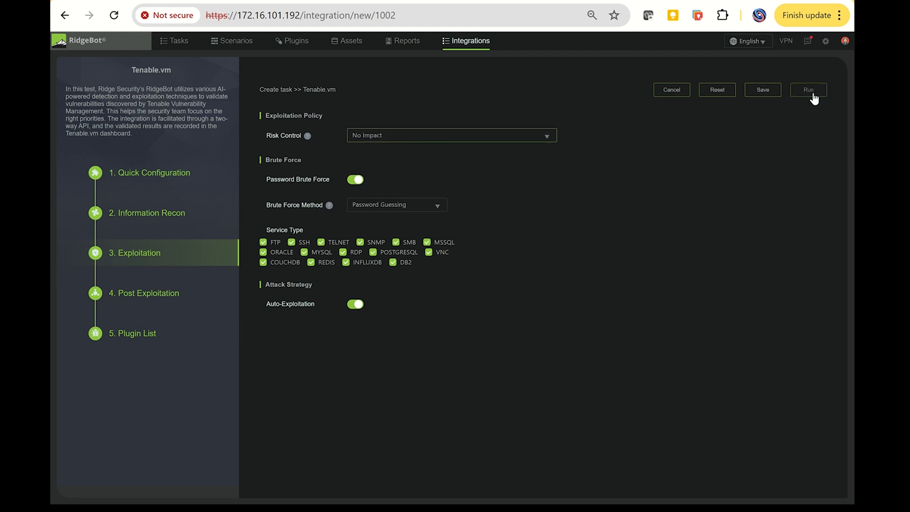
left_click(807, 89)
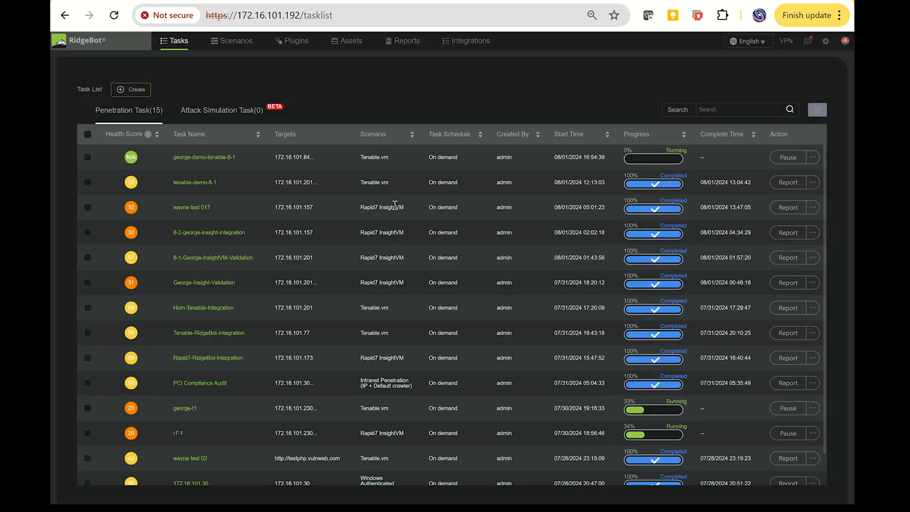
mouse_move(204, 157)
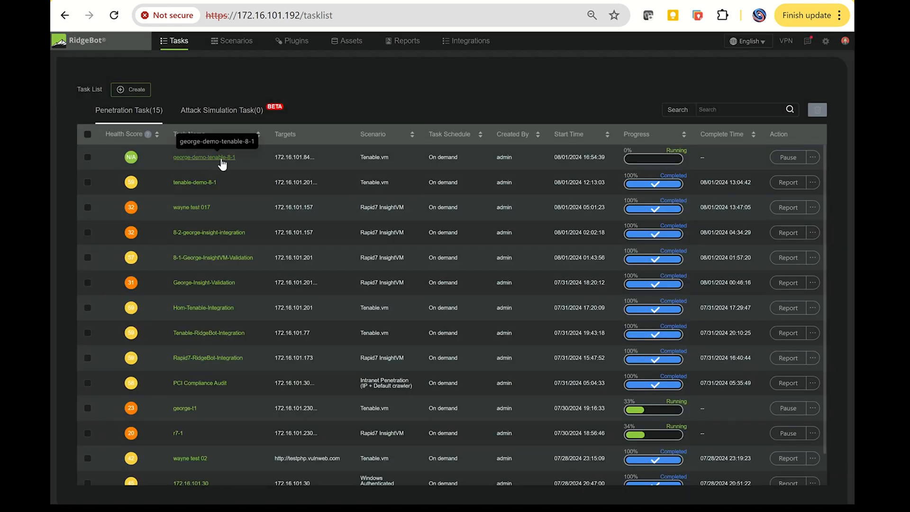
mouse_move(445, 156)
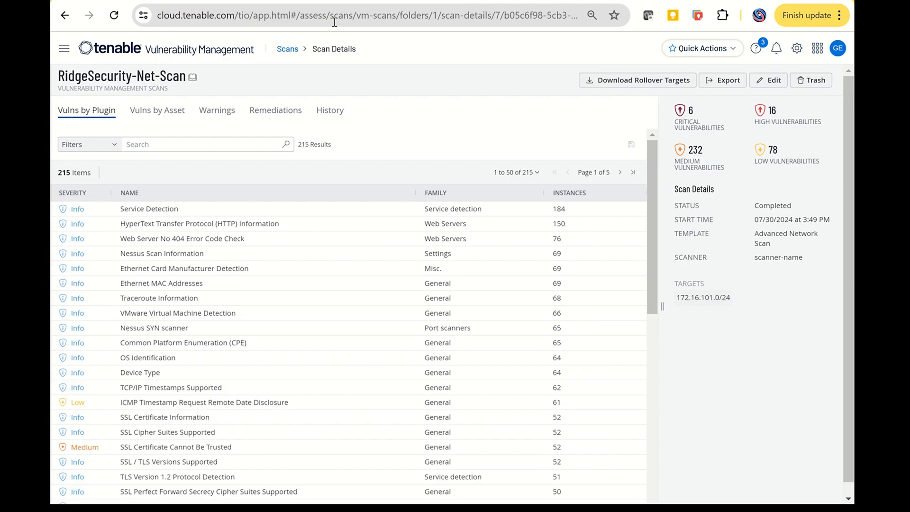
Browse Tenable's Explore > Assets host list, scrolling to review host tags
left_click(64, 48)
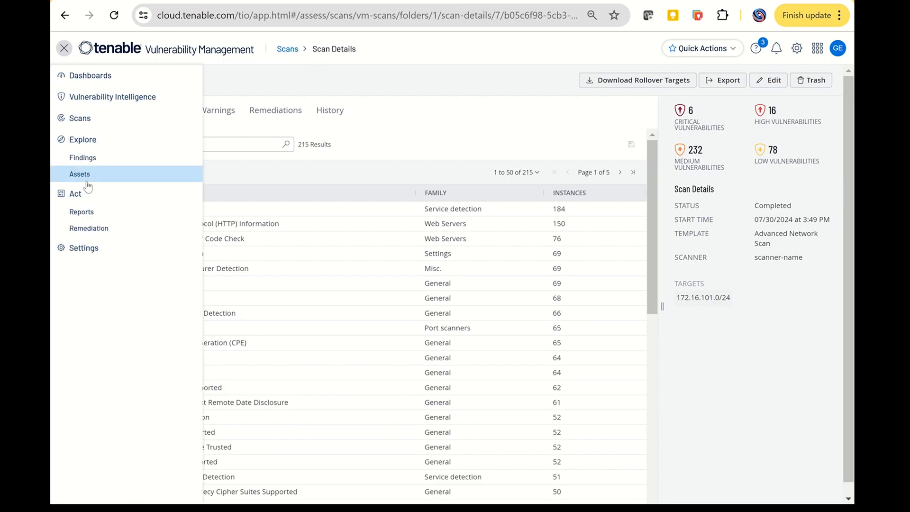
left_click(64, 48)
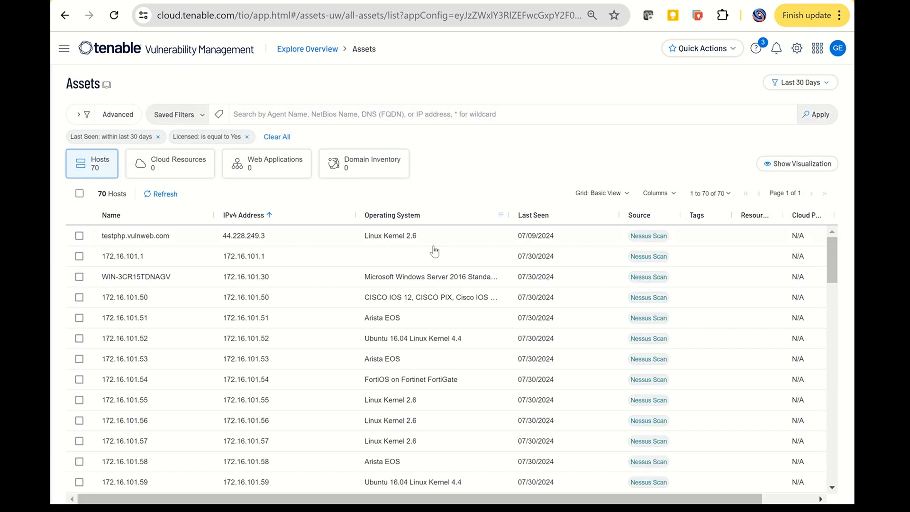
mouse_move(695, 215)
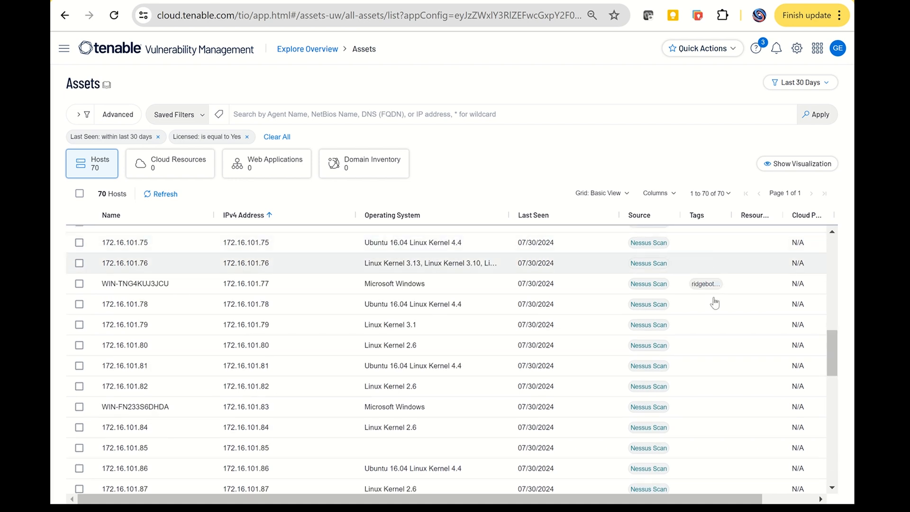
mouse_move(755, 215)
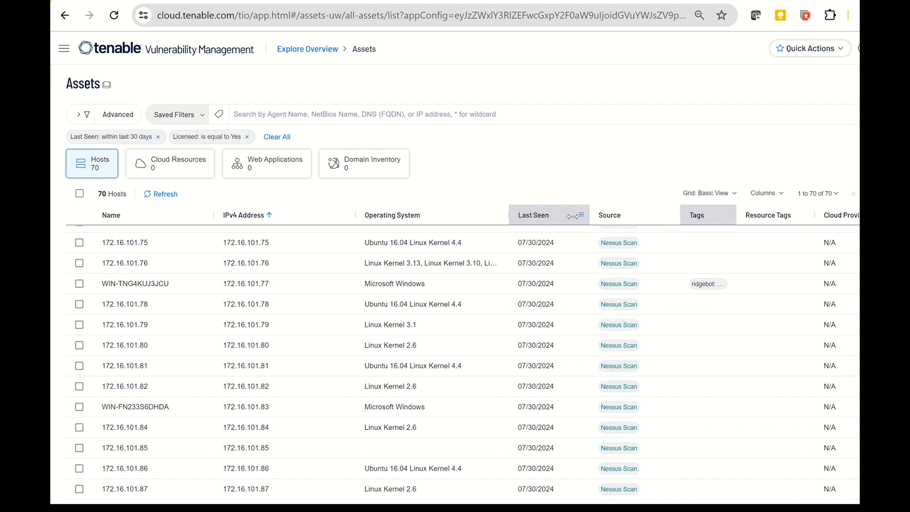
mouse_move(685, 222)
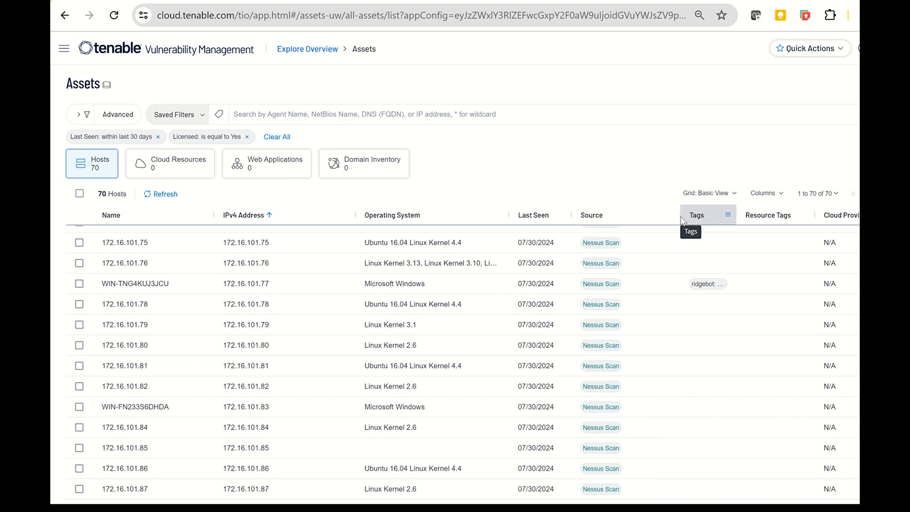
scroll("down", 3)
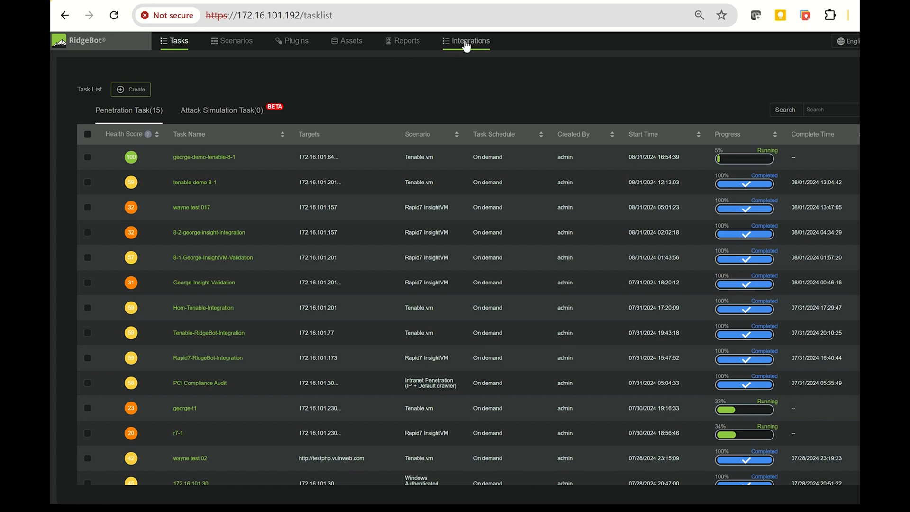
Reopen RidgeBot's Integrations page, then switch to the InsightVM console
left_click(466, 40)
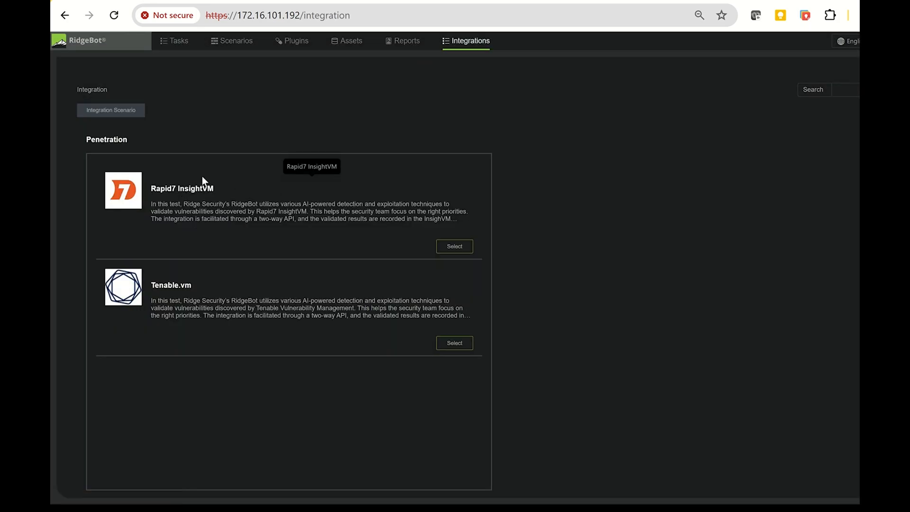
mouse_move(549, 70)
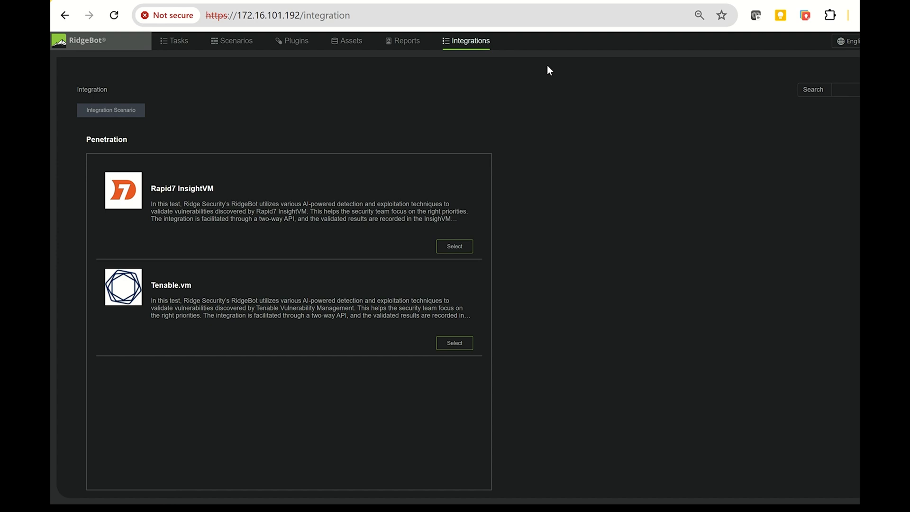
left_click(454, 246)
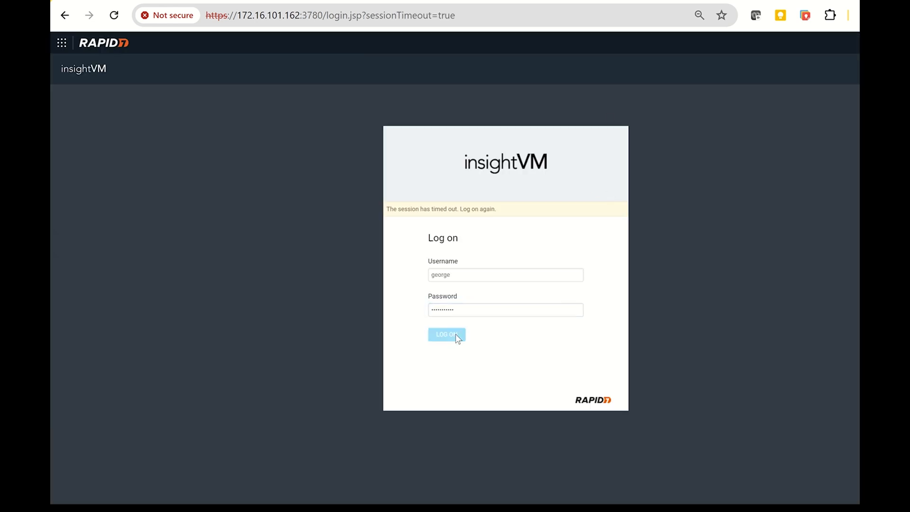
Log on to InsightVM and highlight the RidgeSecurity site's 1,069 vulnerability count
left_click(447, 334)
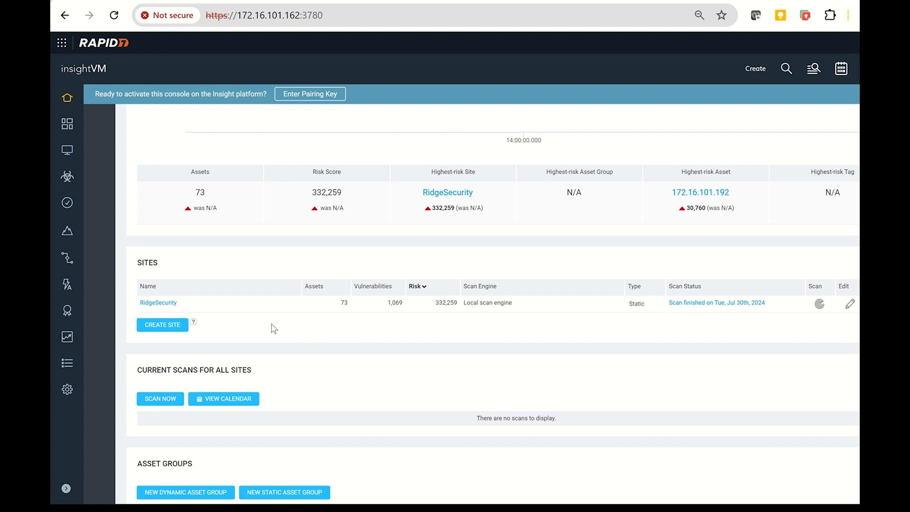
mouse_move(209, 322)
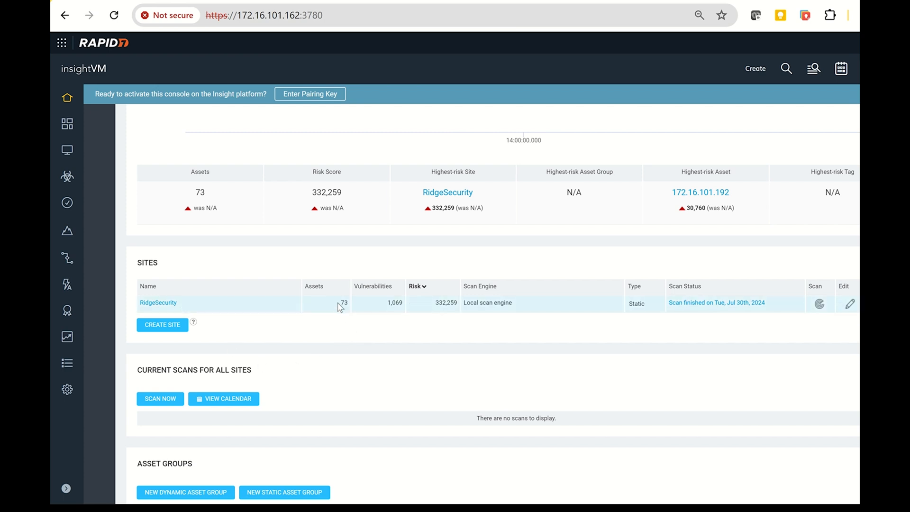
double_click(343, 303)
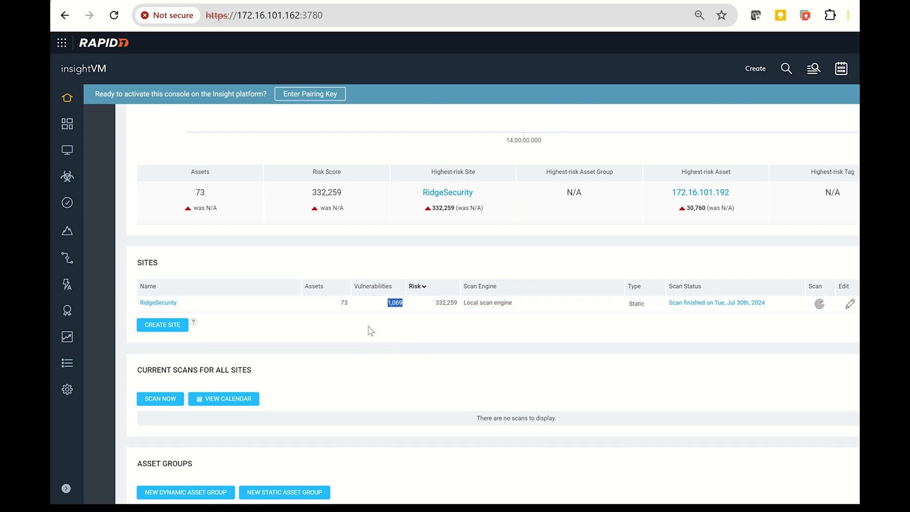
mouse_move(238, 398)
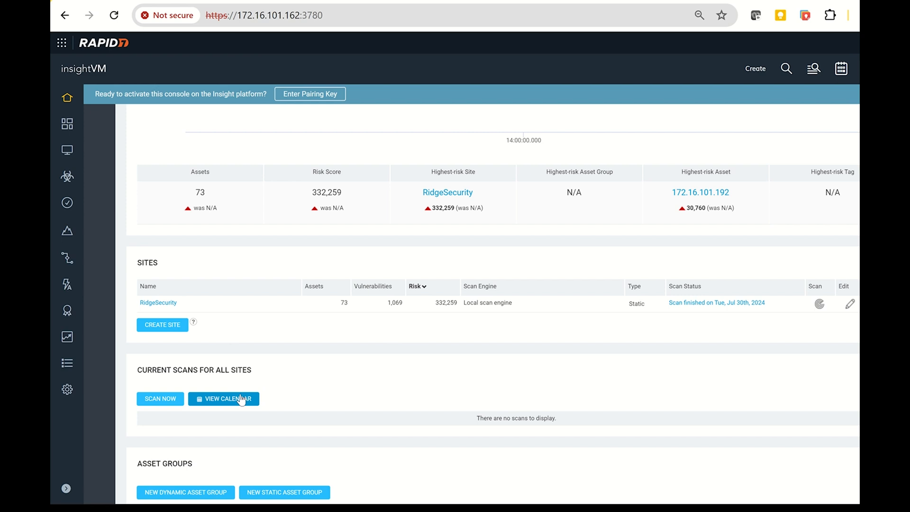
mouse_move(421, 162)
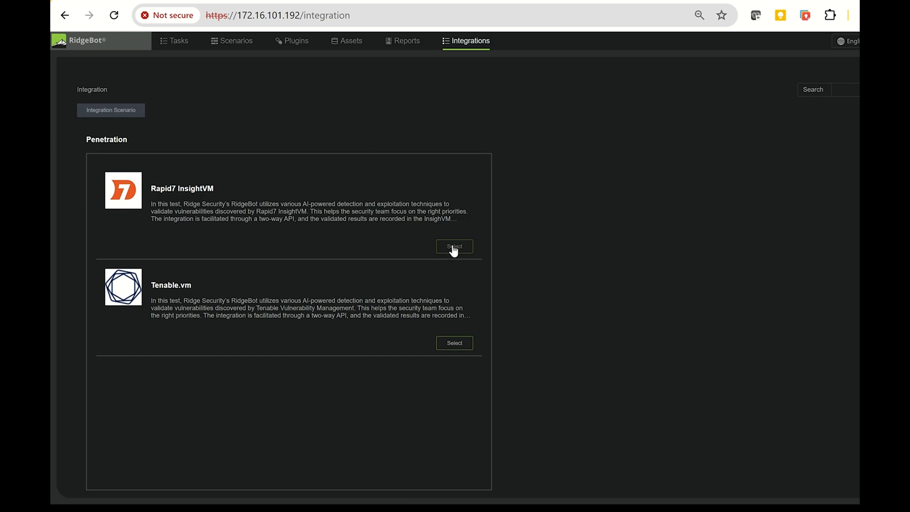
Name the task 'demo-george-insightvm-8-1', enter IP 172.16.101.162, user george and password, and connect
left_click(454, 246)
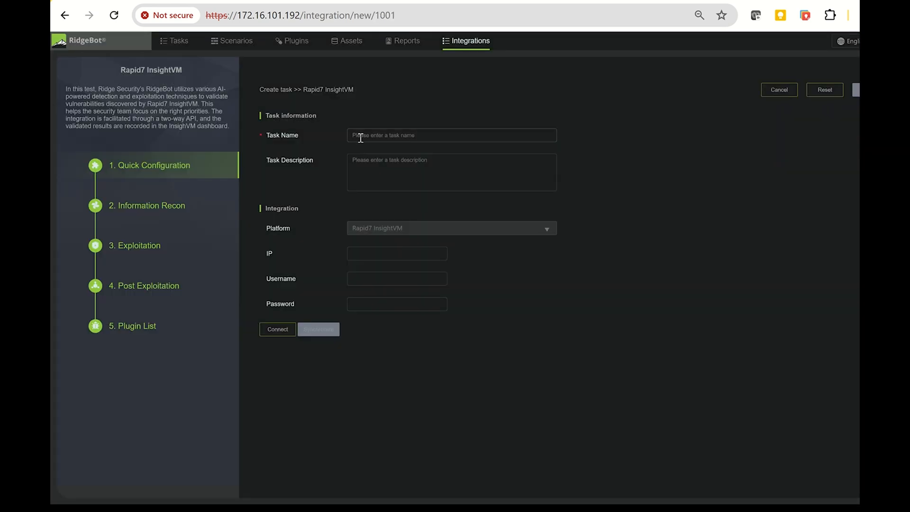
type("demo-george-insightvm-8-")
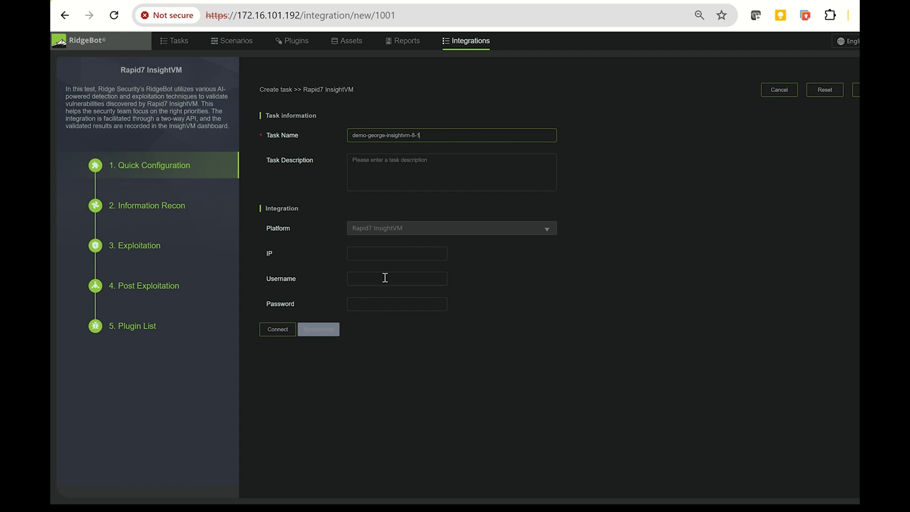
type("172.16.101.162")
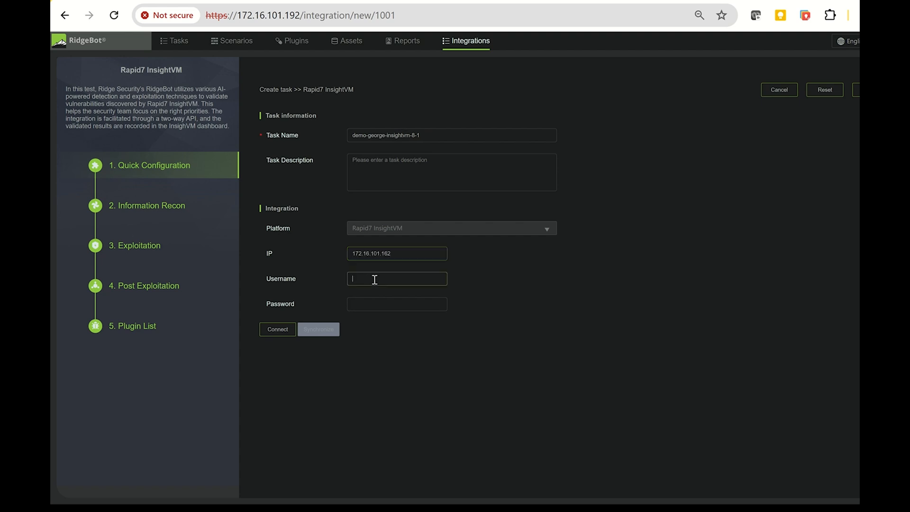
type("george")
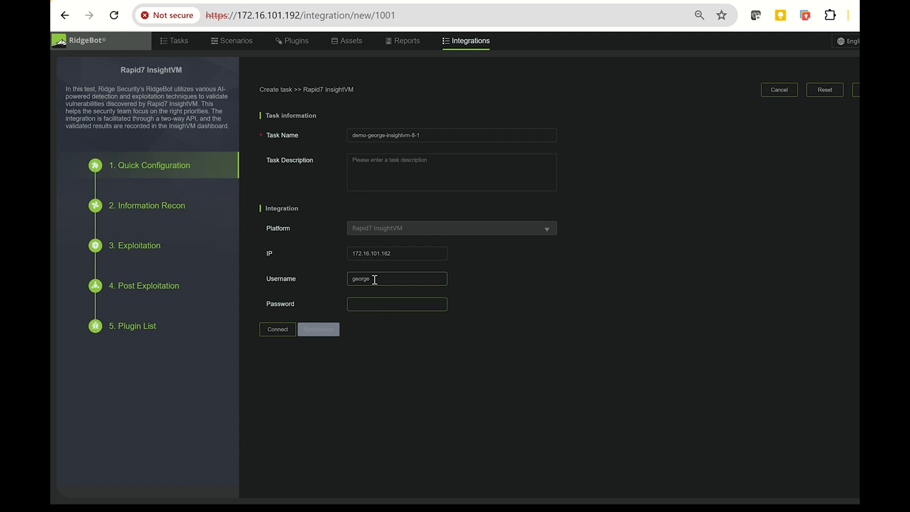
left_click(277, 328)
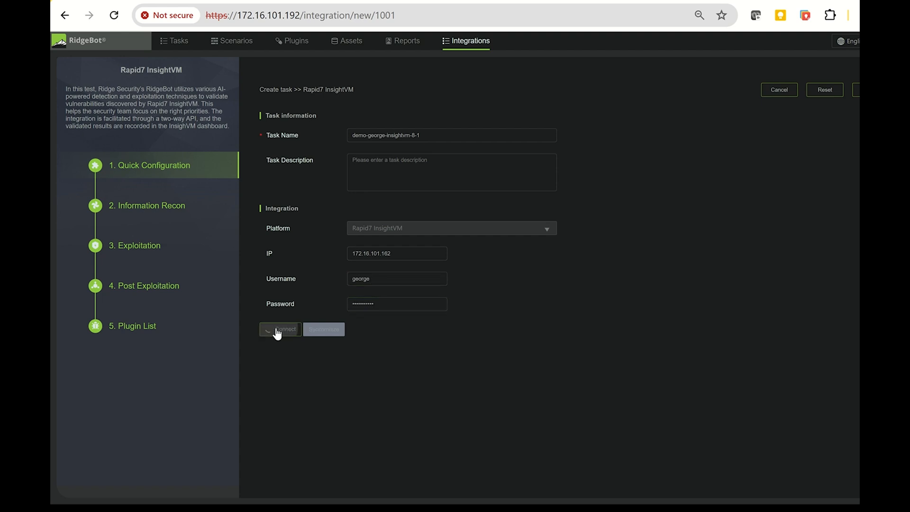
left_click(280, 329)
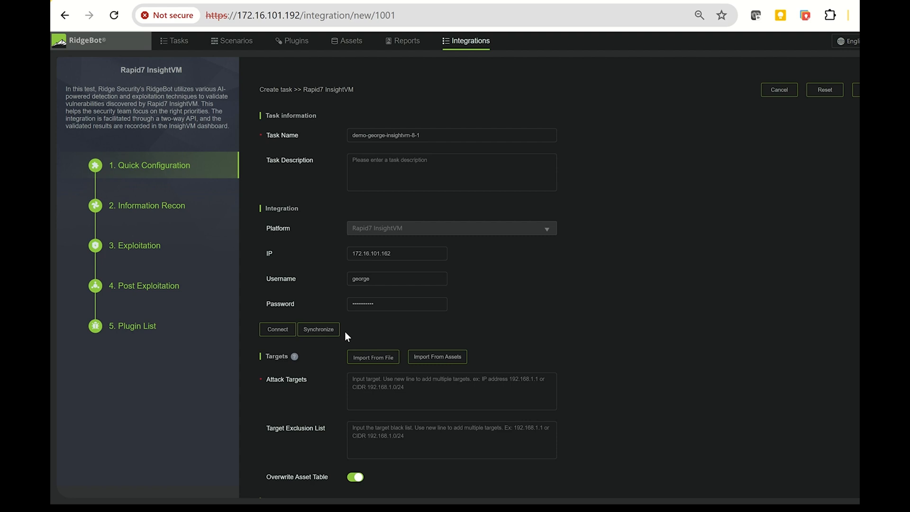
mouse_move(317, 329)
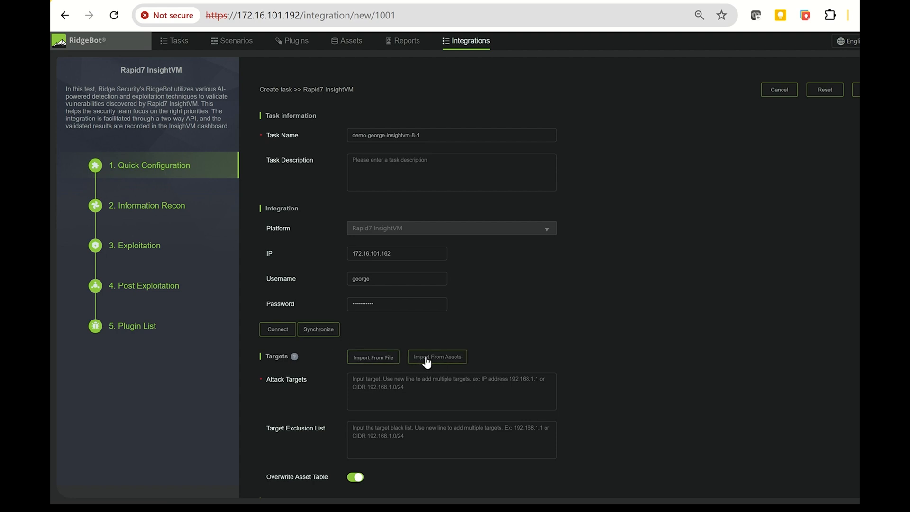
mouse_move(444, 360)
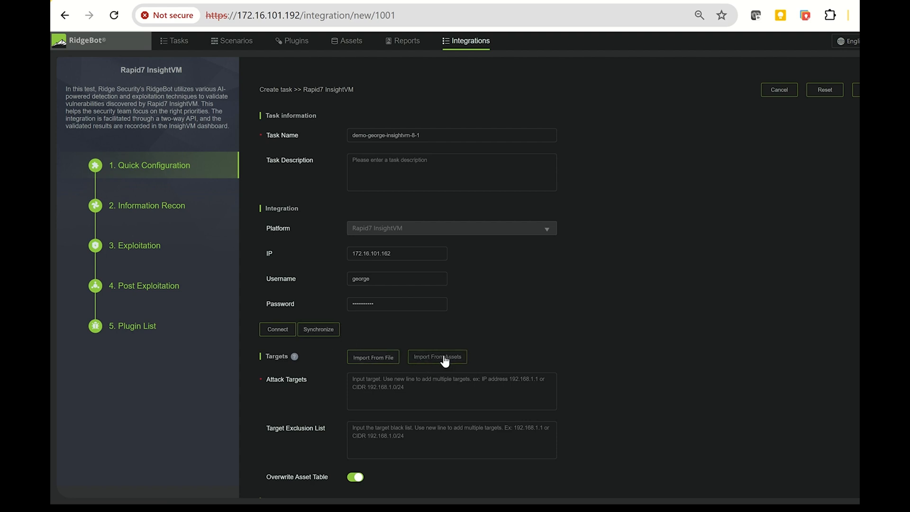
Import the InsightVM-tagged host 172.16.101.173 as the task's attack target
left_click(437, 357)
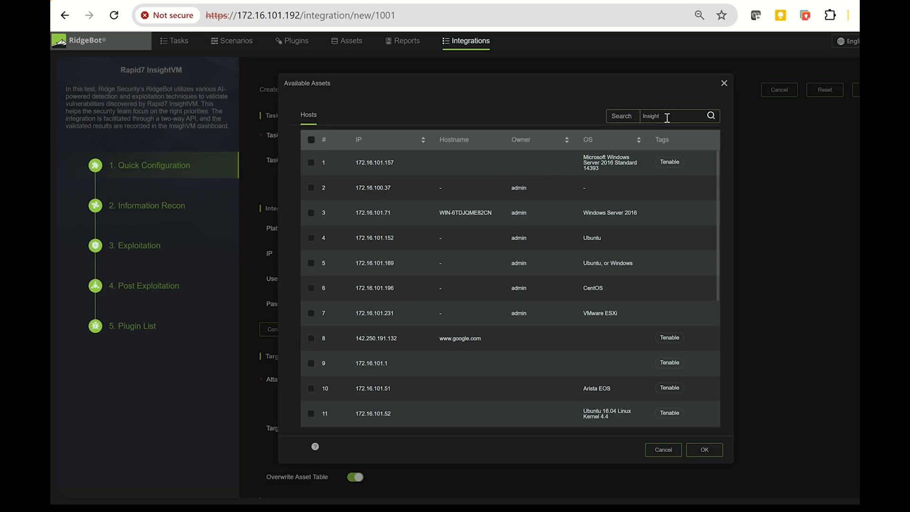
type("Insight")
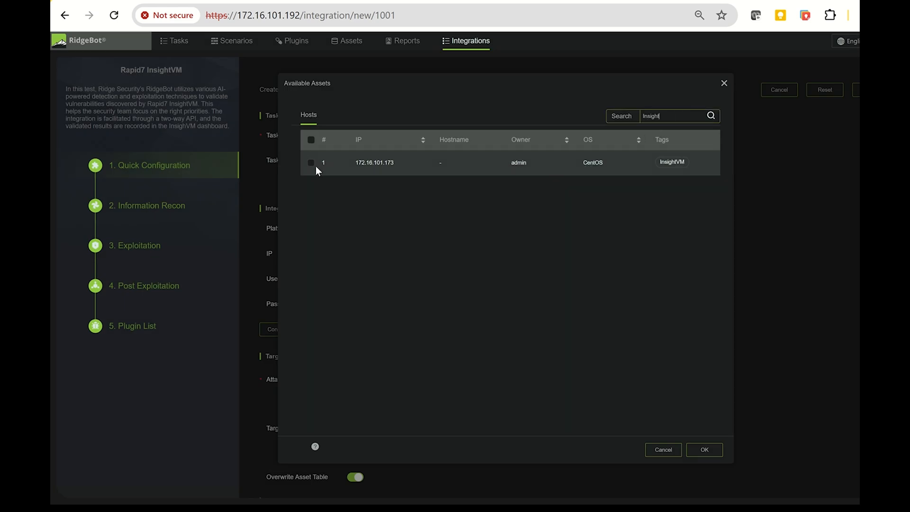
left_click(311, 162)
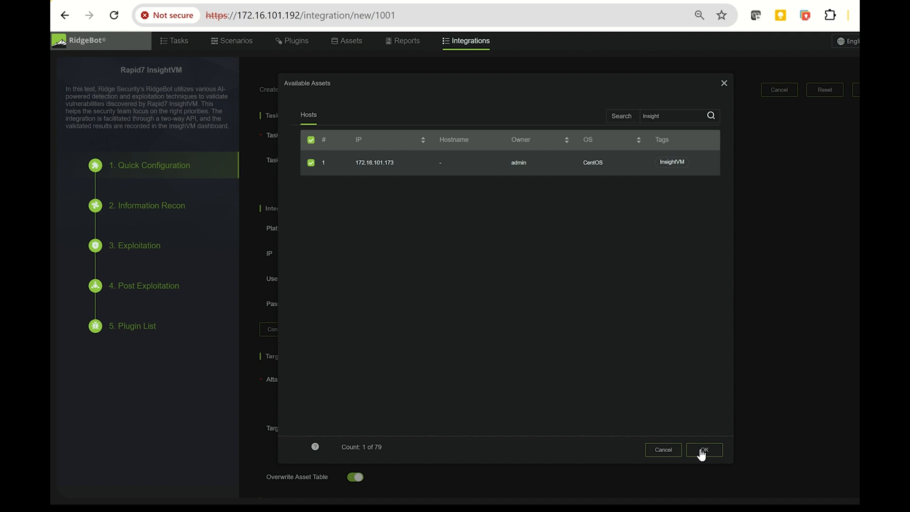
left_click(703, 449)
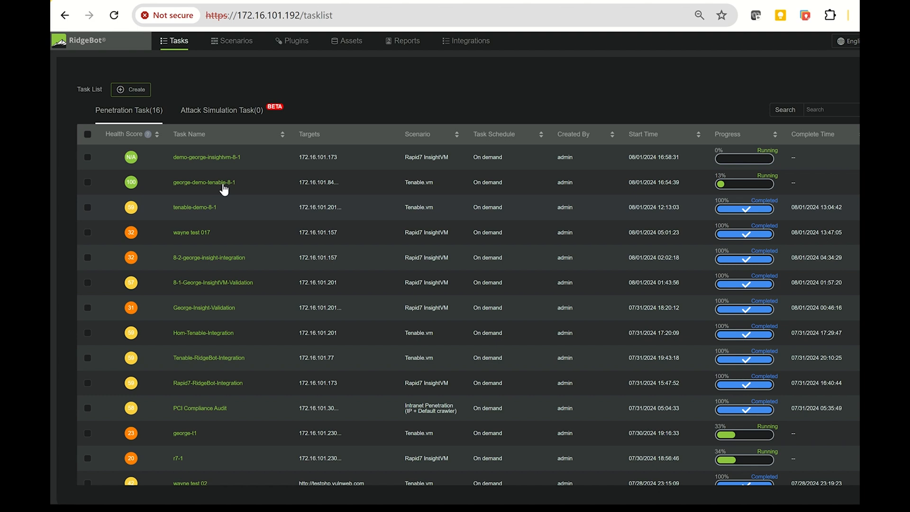
mouse_move(173, 161)
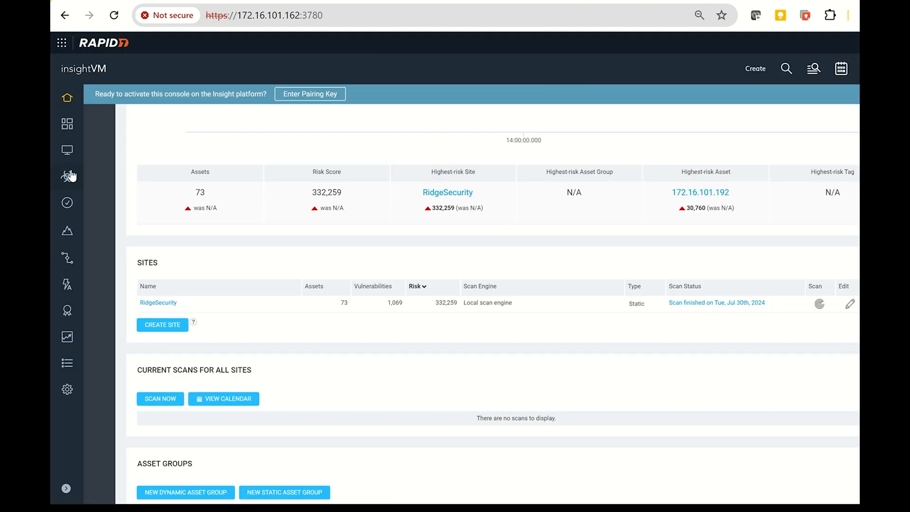
Open InsightVM's vulnerability listing and scroll through the CVSS charts and critical CVE table
left_click(66, 176)
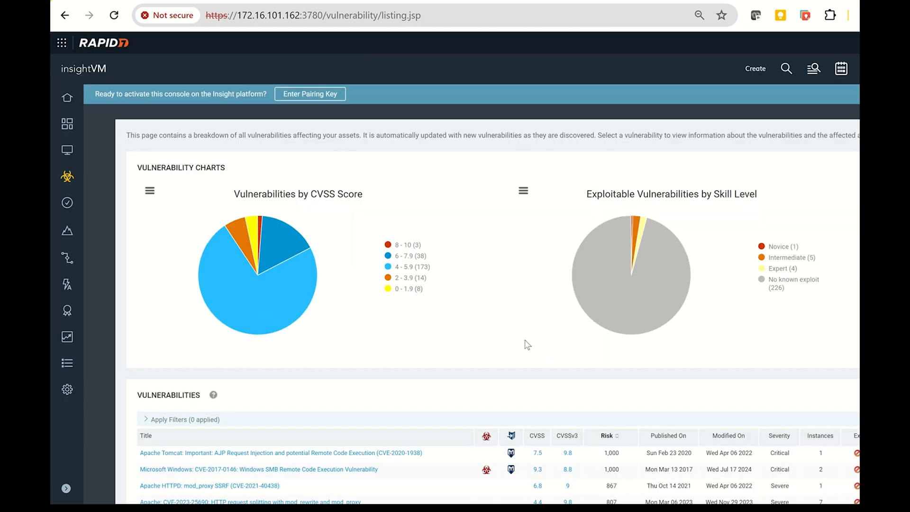
scroll("down", 3)
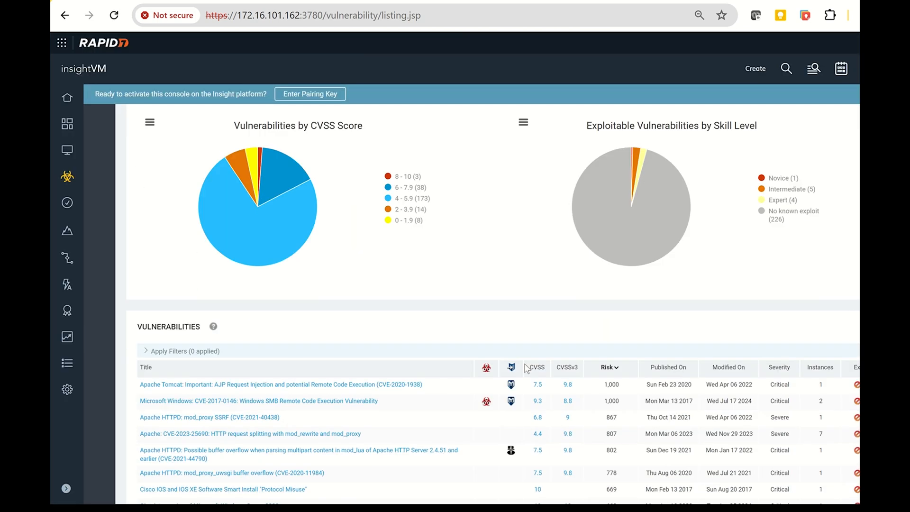
scroll("down", 3)
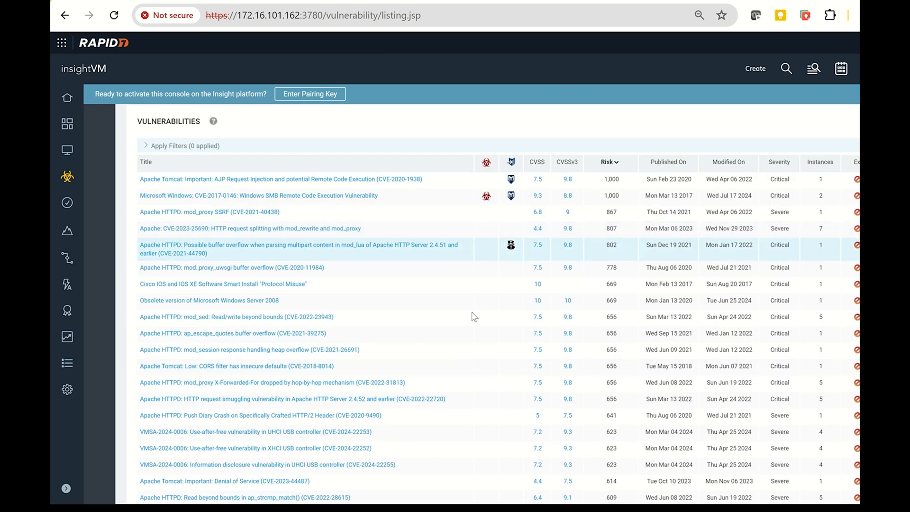
mouse_move(252, 267)
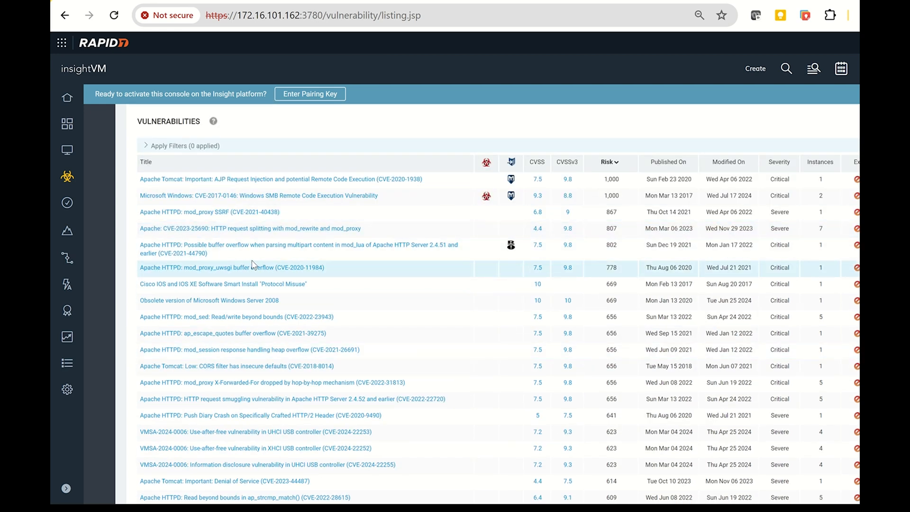
scroll("down", 3)
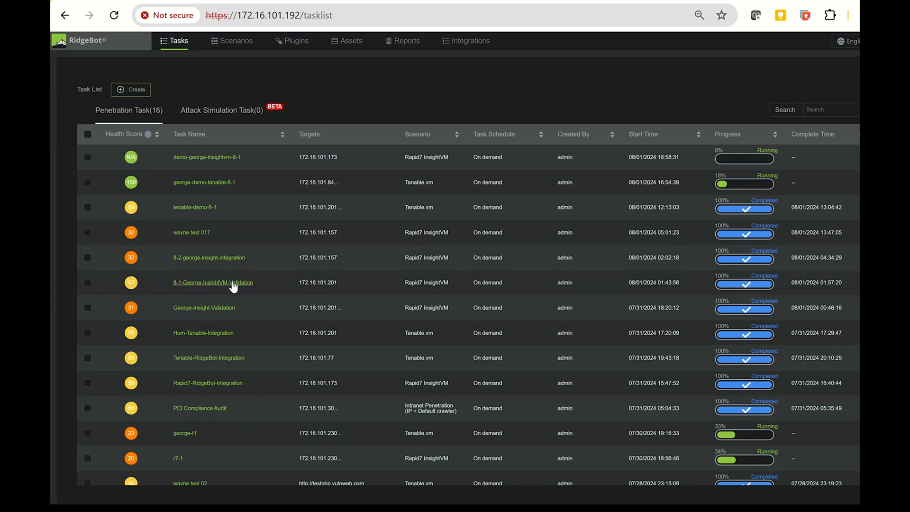
Open the completed 8-1-George-InsightVM-Validation task to see its health score and risks
left_click(212, 282)
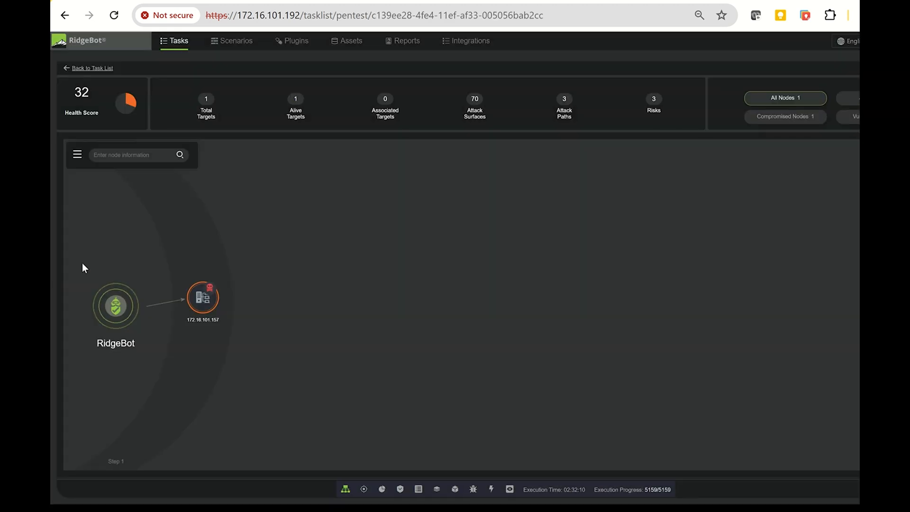
mouse_move(496, 346)
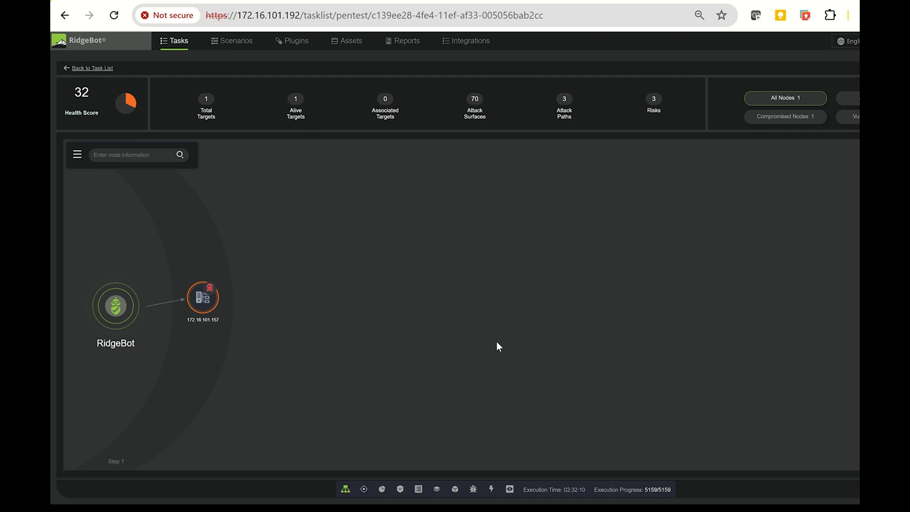
mouse_move(344, 293)
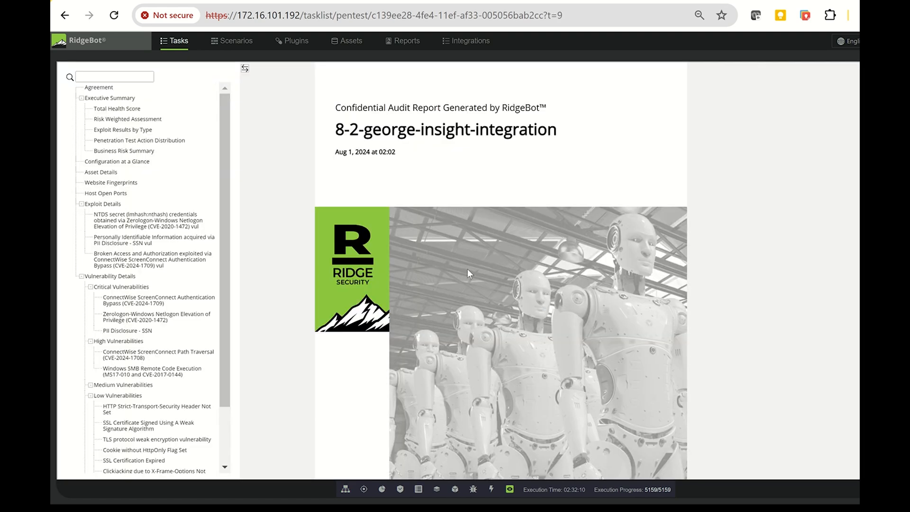
Scroll through the audit report's executive summary and critical exploits, then return to Tasks
scroll("down", 3)
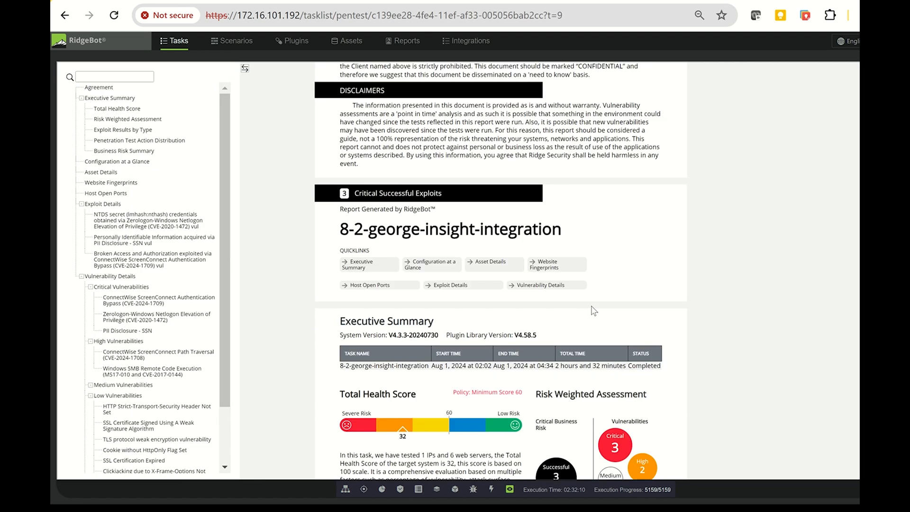
scroll("down", 3)
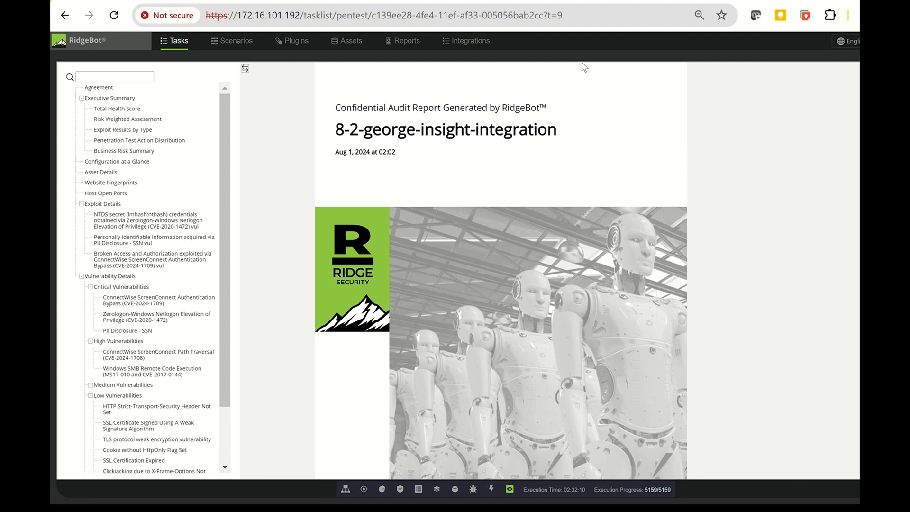
left_click(173, 41)
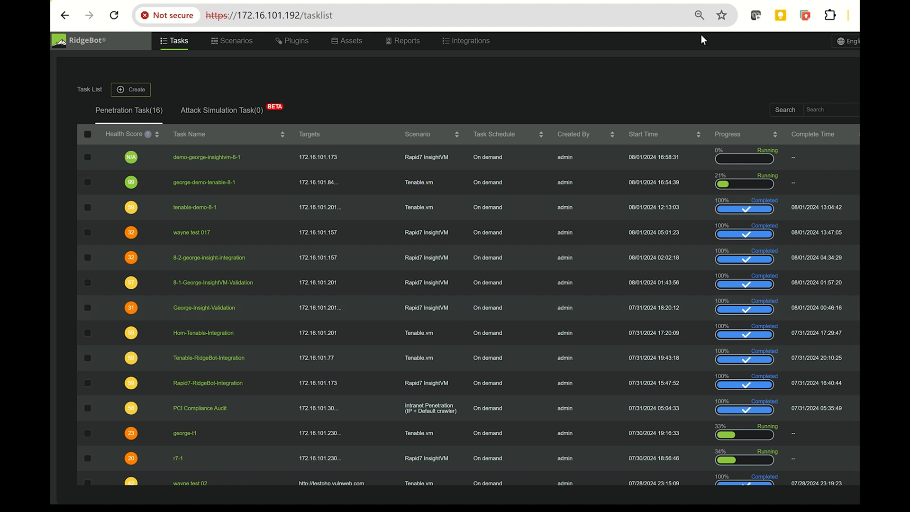
mouse_move(680, 115)
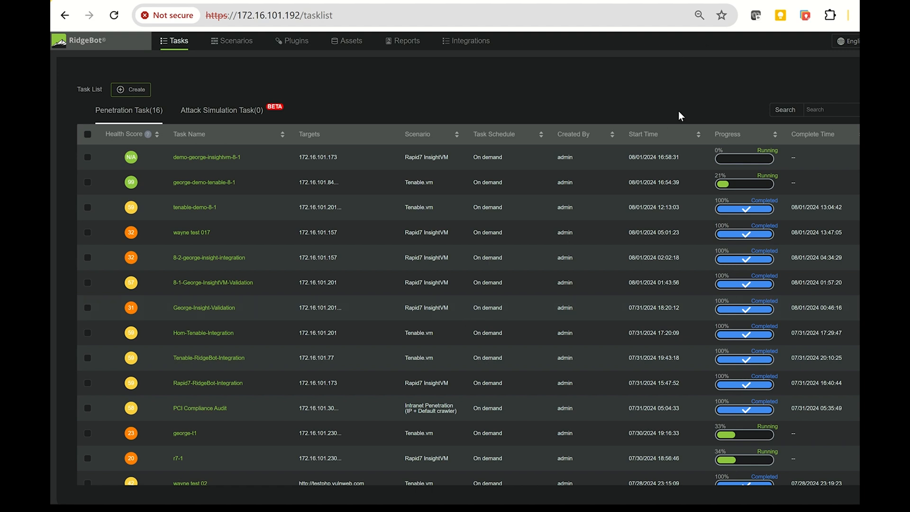